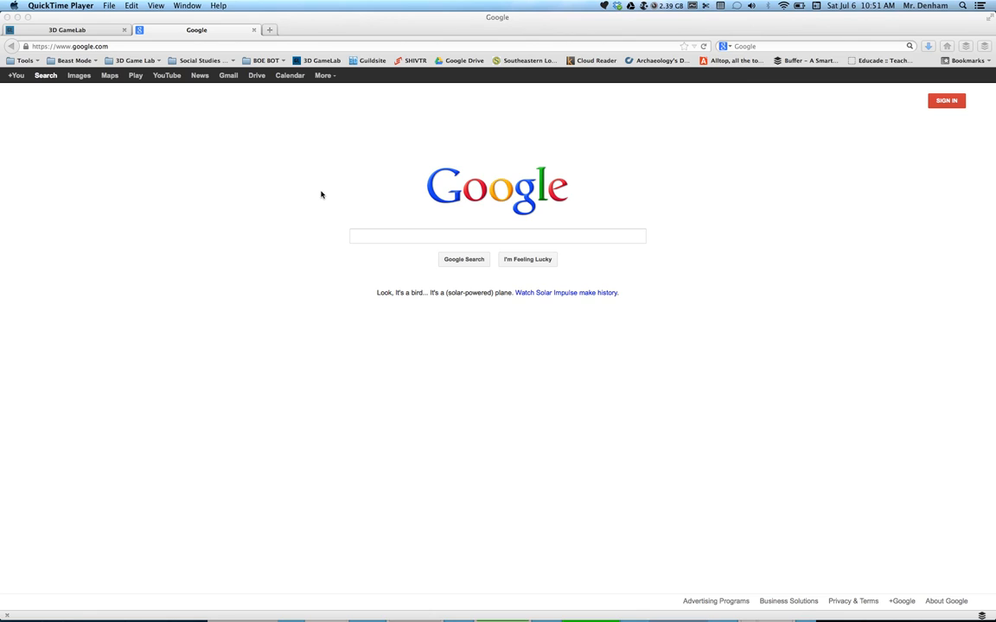
pyautogui.moveTo(164, 76)
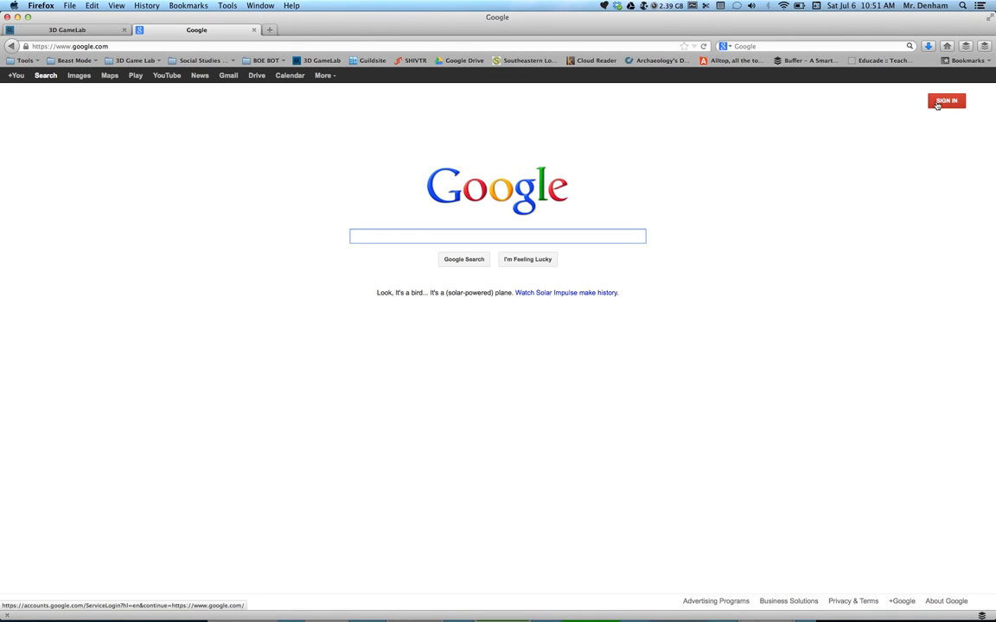
pyautogui.click(946, 101)
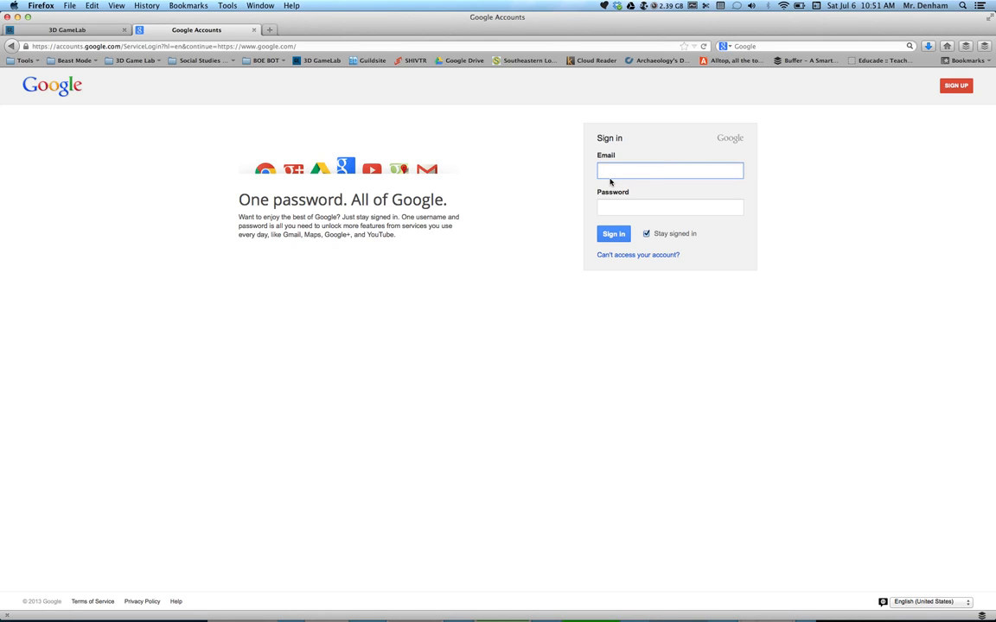
pyautogui.click(671, 171)
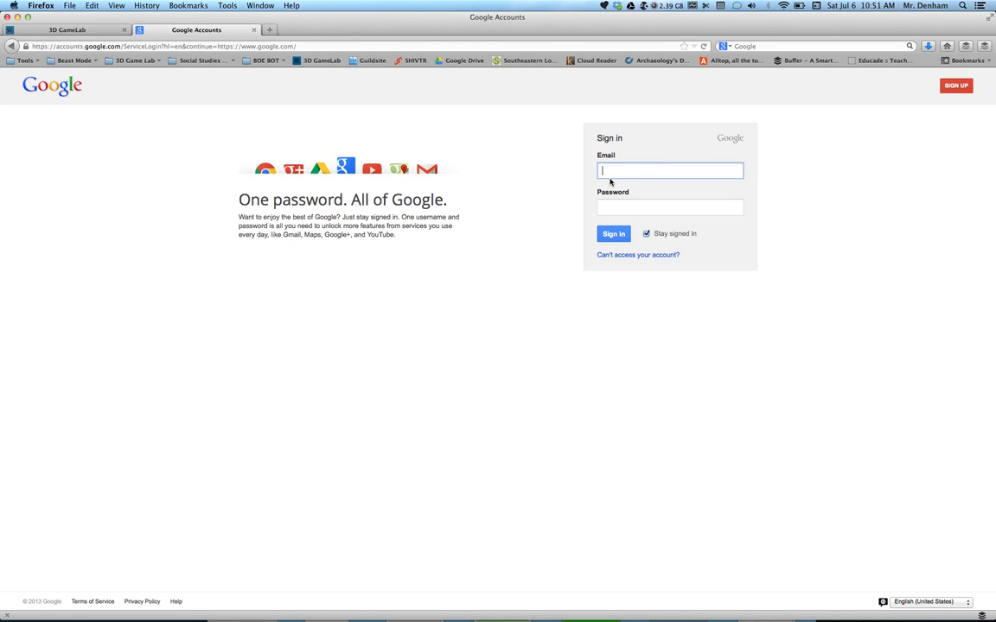
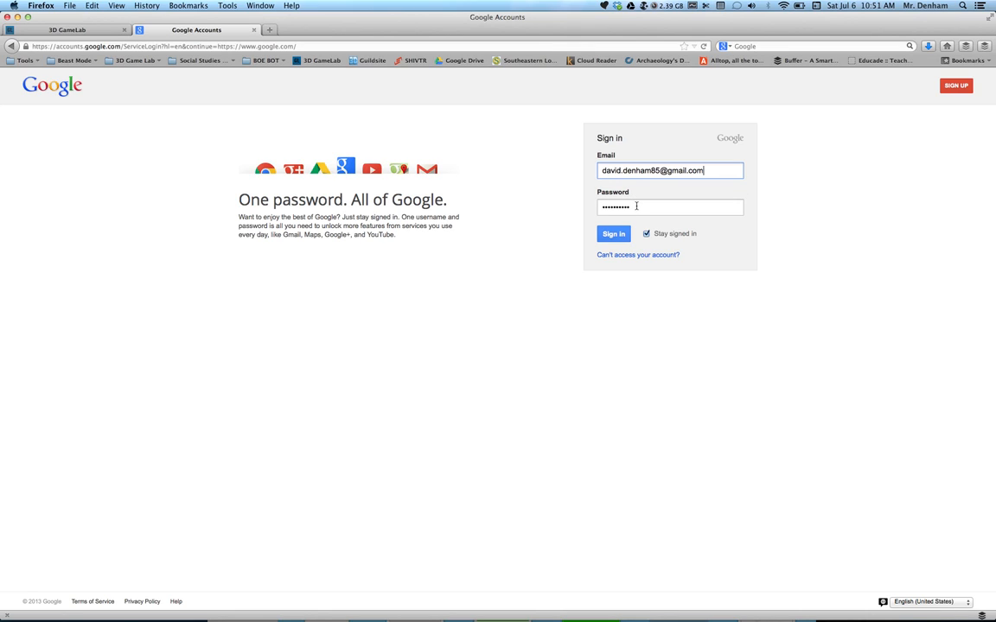
pyautogui.click(612, 233)
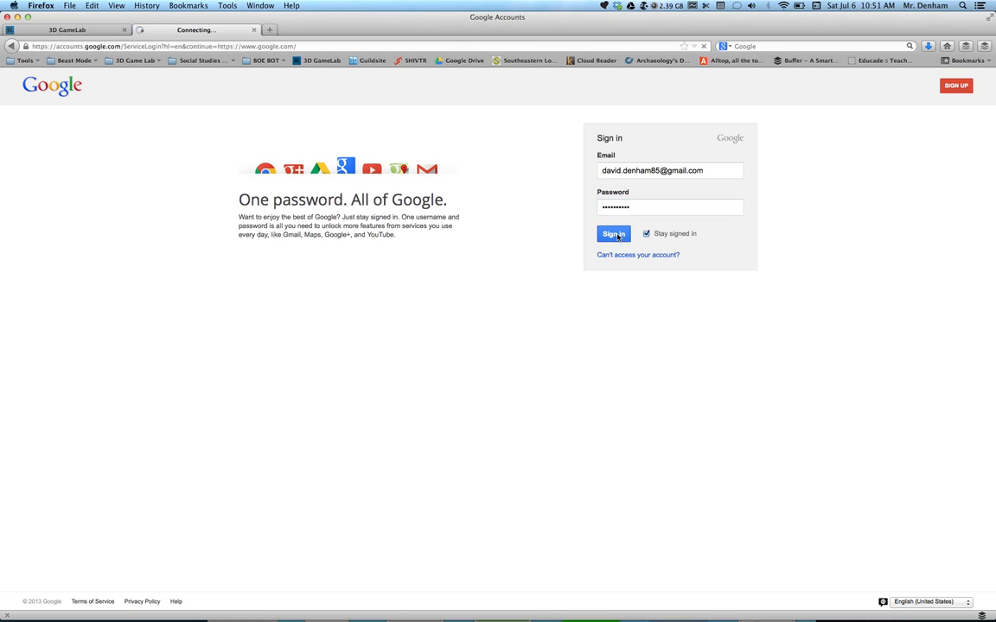
pyautogui.click(614, 234)
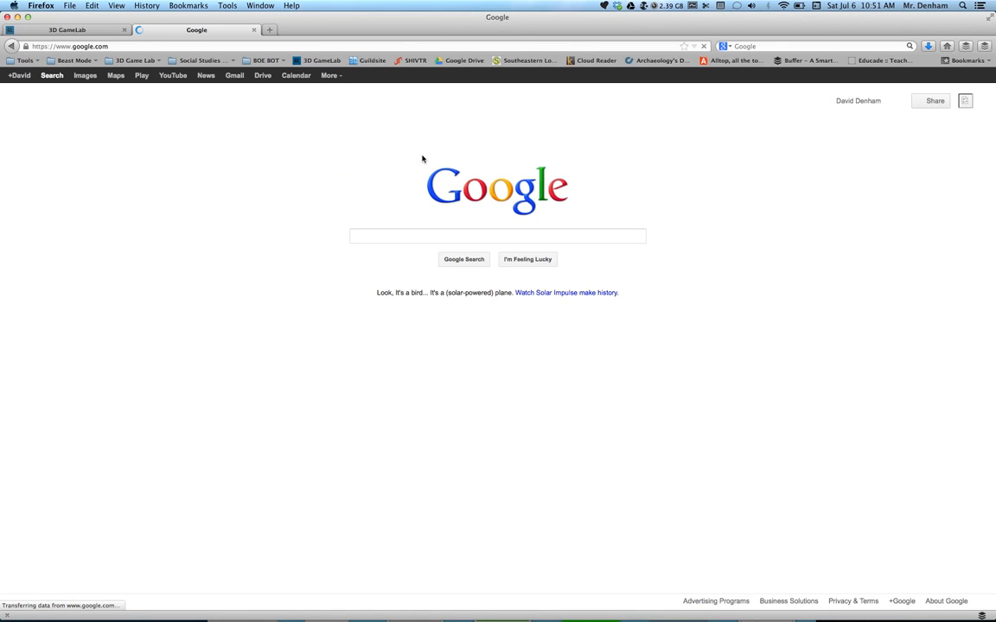
# Go to Blogger from the Google bar's More services list.
pyautogui.click(498, 235)
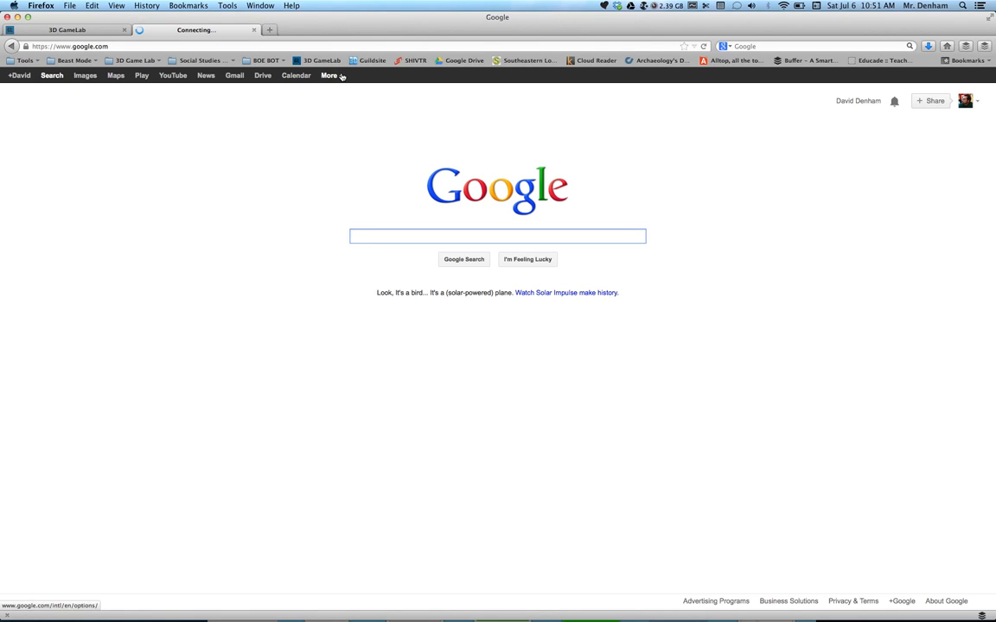
pyautogui.click(330, 76)
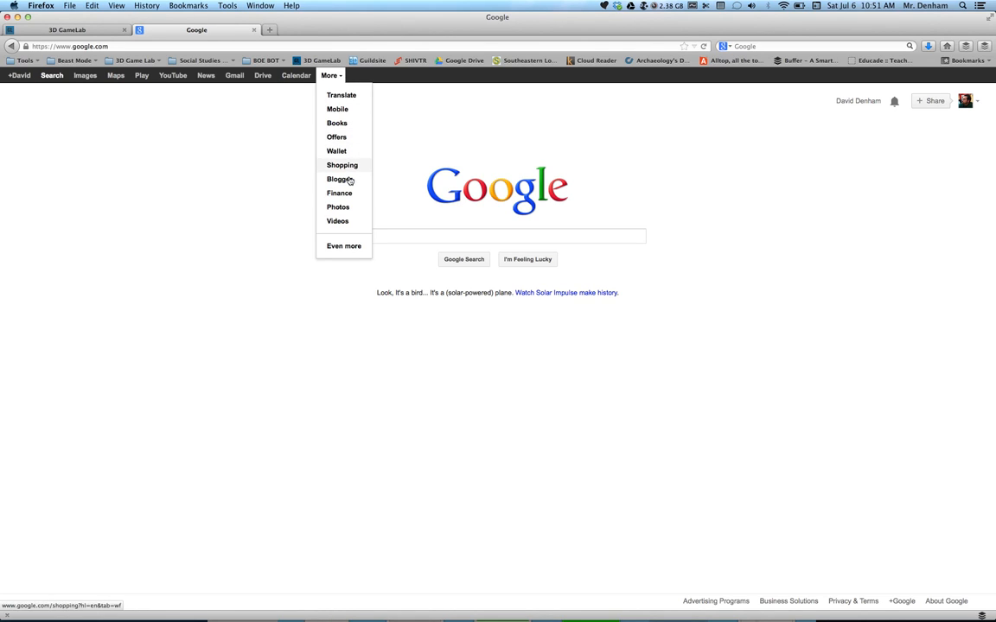
pyautogui.click(339, 178)
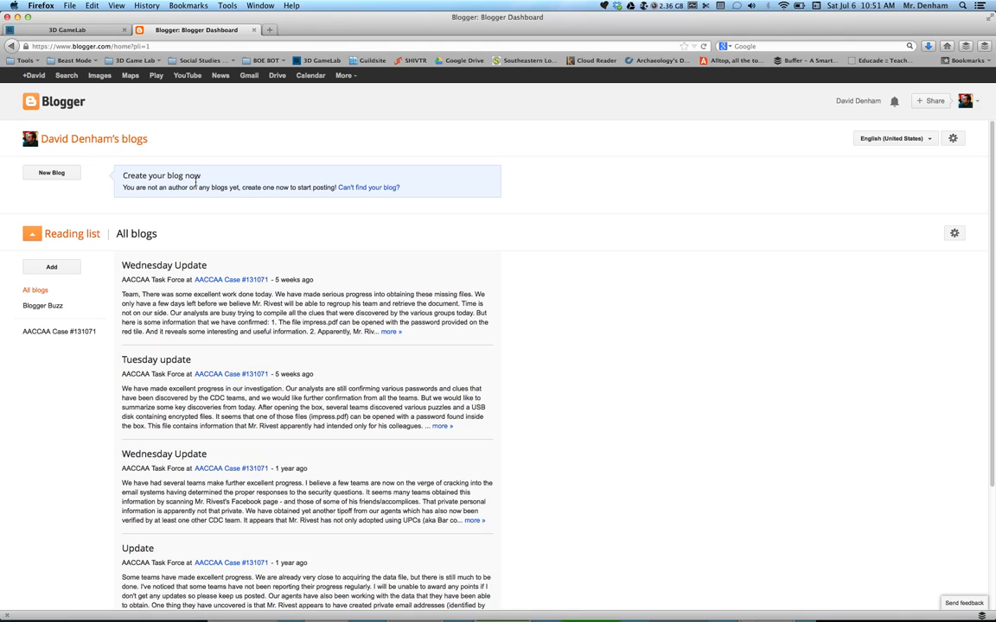
pyautogui.moveTo(185, 145)
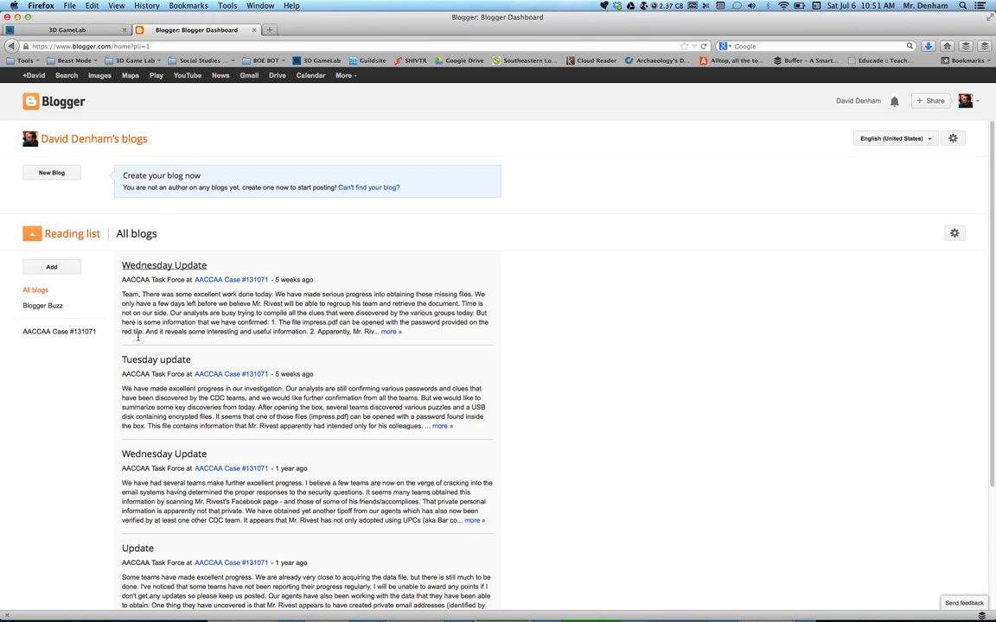
pyautogui.moveTo(106, 557)
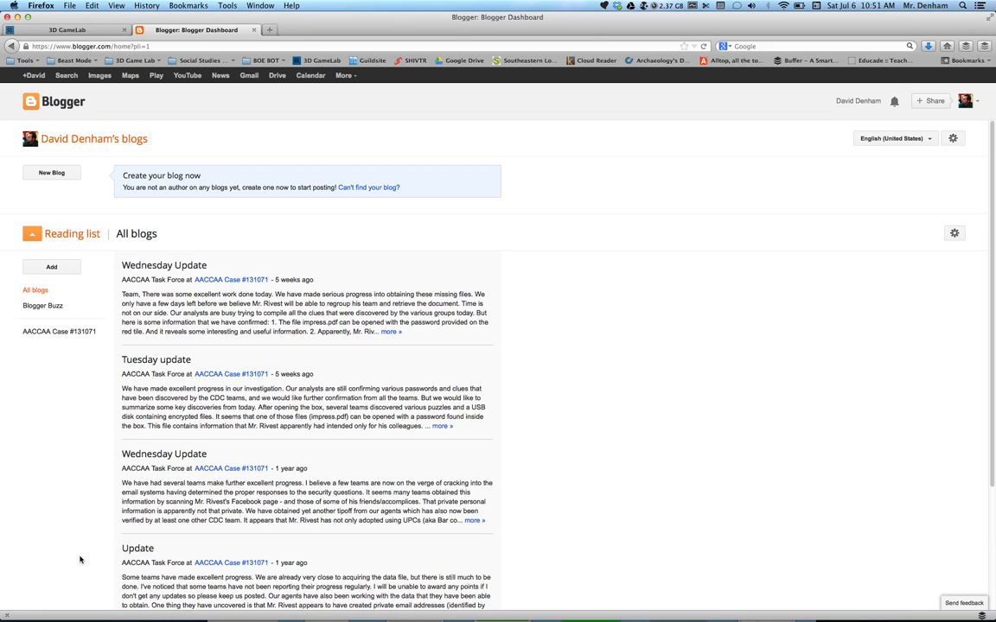
pyautogui.moveTo(94, 515)
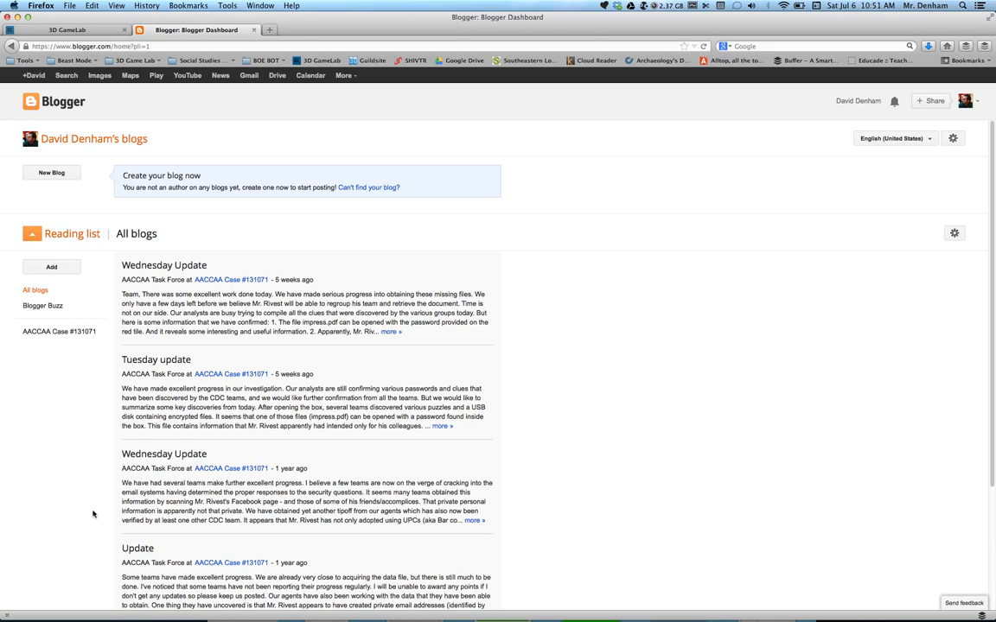
pyautogui.moveTo(190, 135)
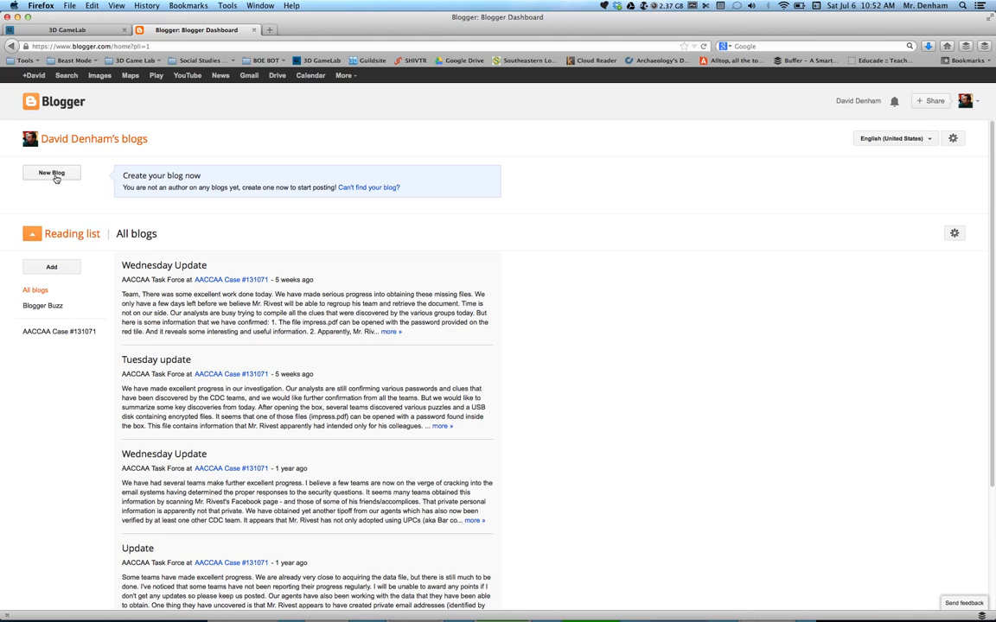
# Create the blog 'Ascension Lions News' at address ascensionlionsnews with the Simple template.
pyautogui.click(51, 172)
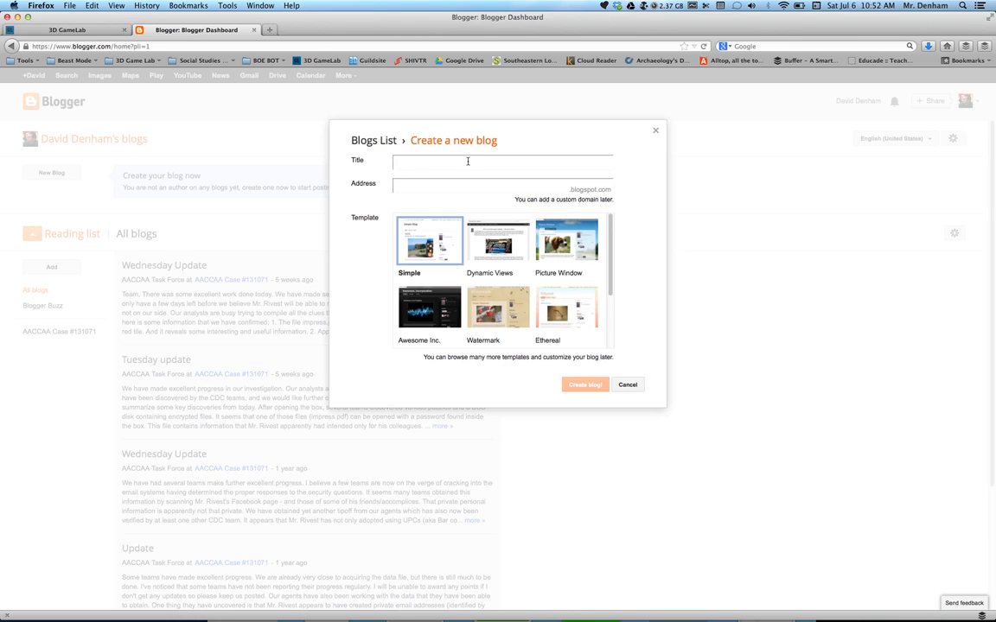
pyautogui.click(451, 185)
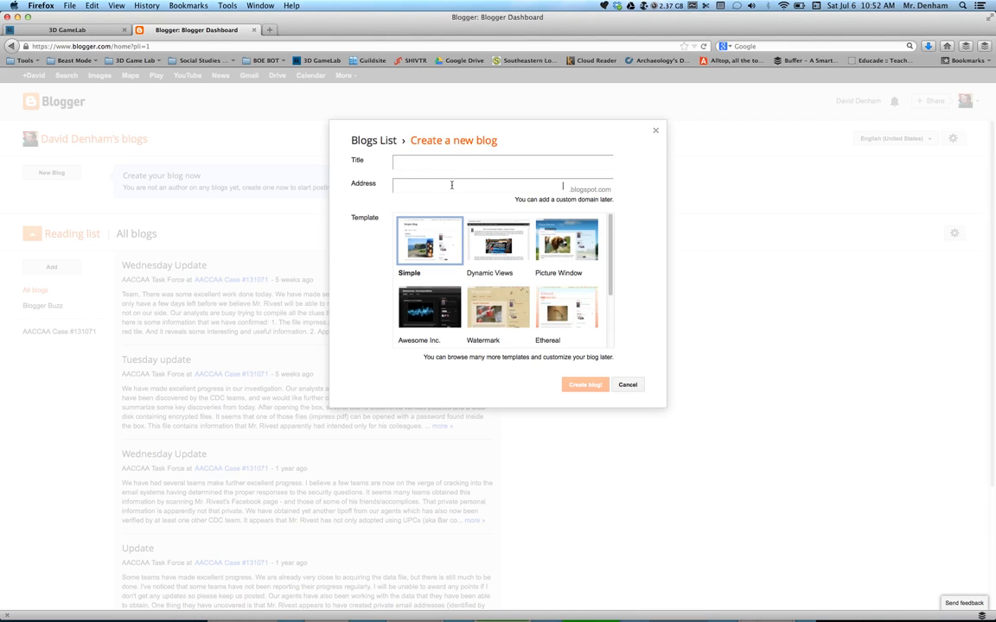
pyautogui.click(475, 185)
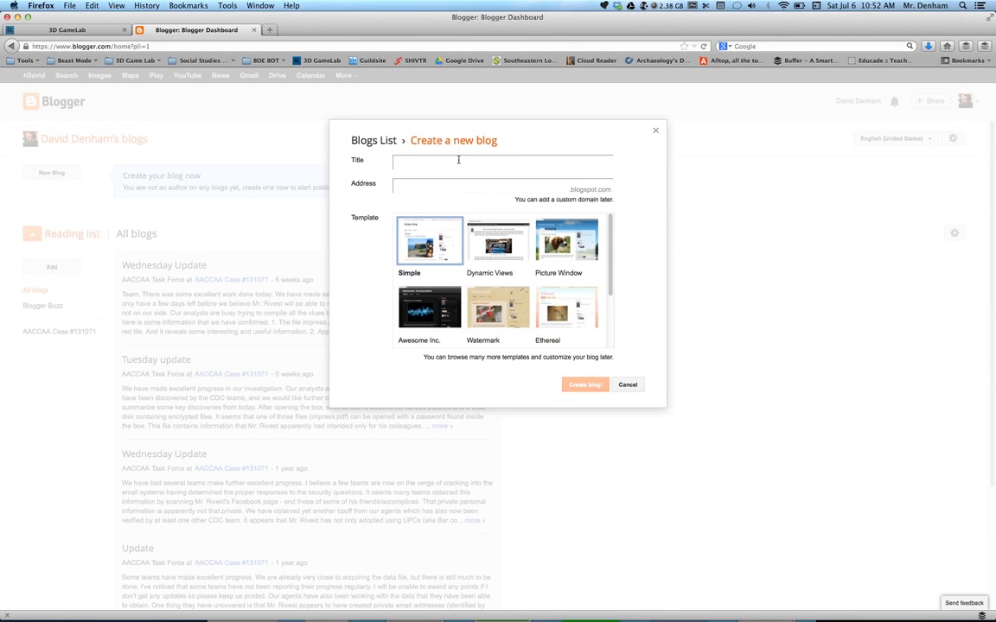
pyautogui.write('Ascension Lion News')
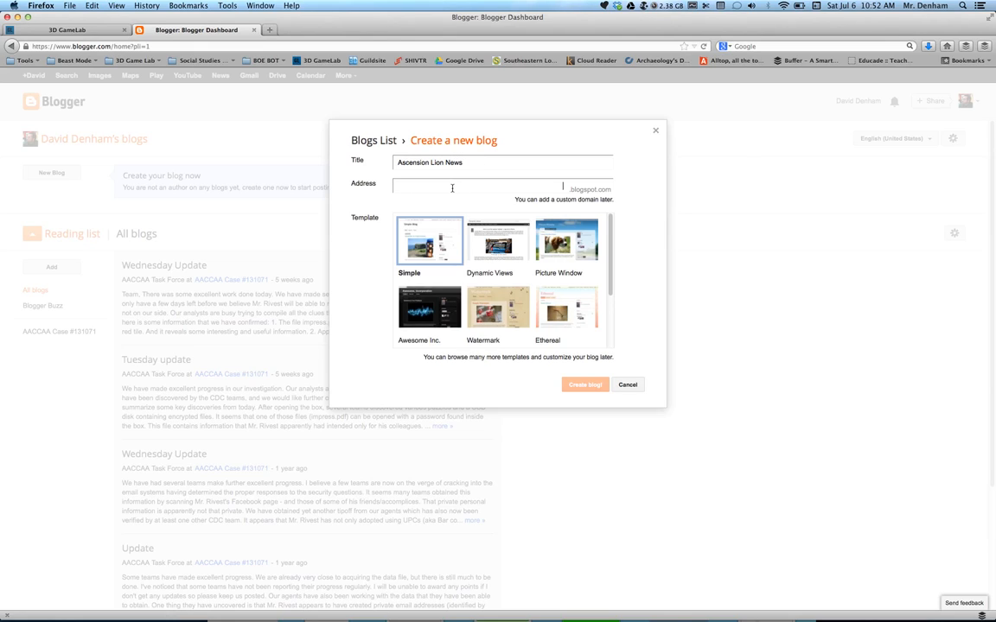
pyautogui.write('a')
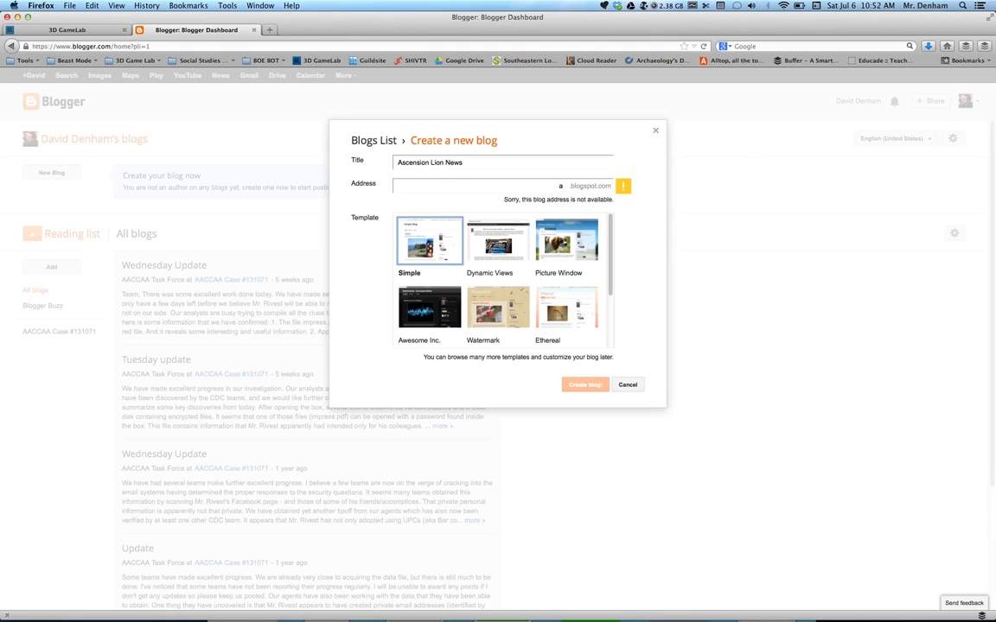
pyautogui.write('ascensionlion')
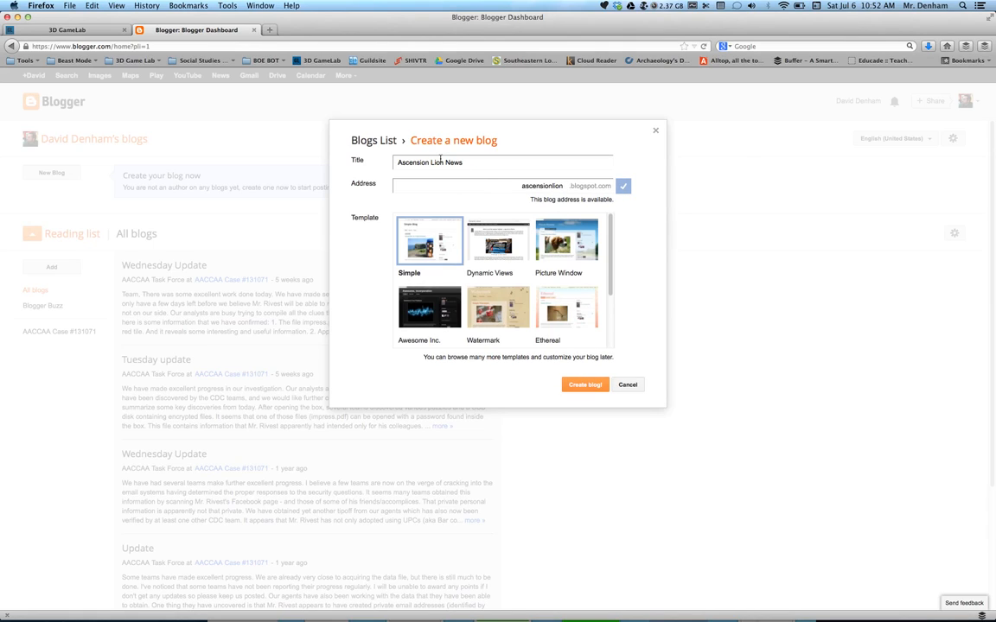
pyautogui.write('s')
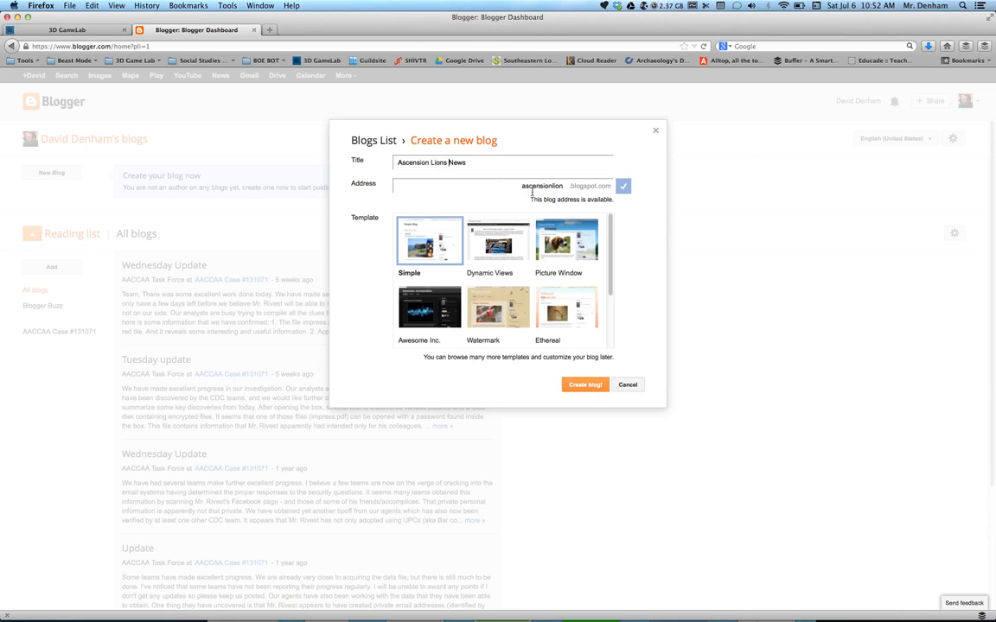
pyautogui.write('snews')
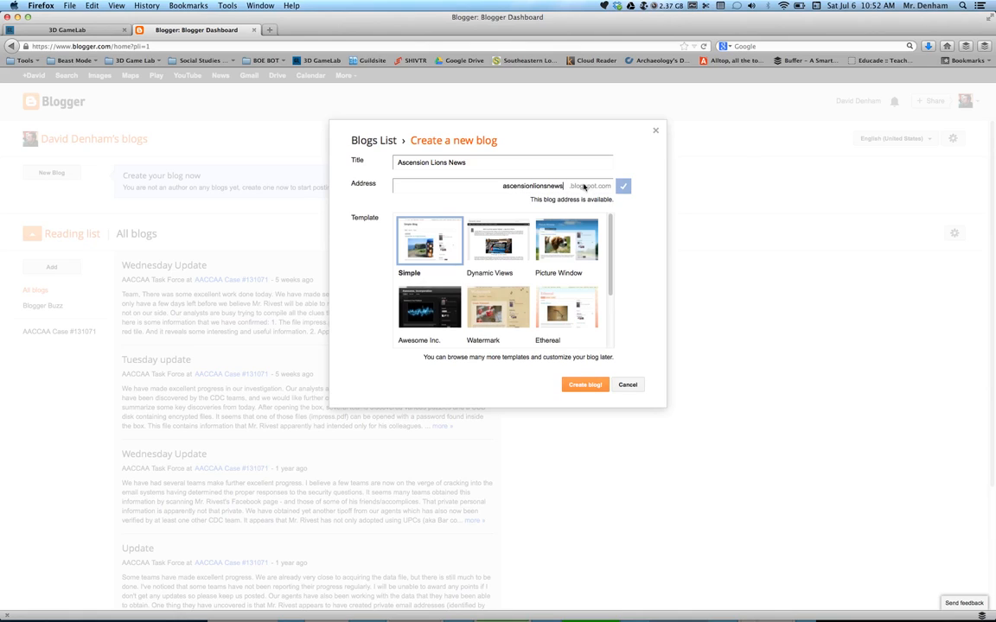
pyautogui.moveTo(660, 235)
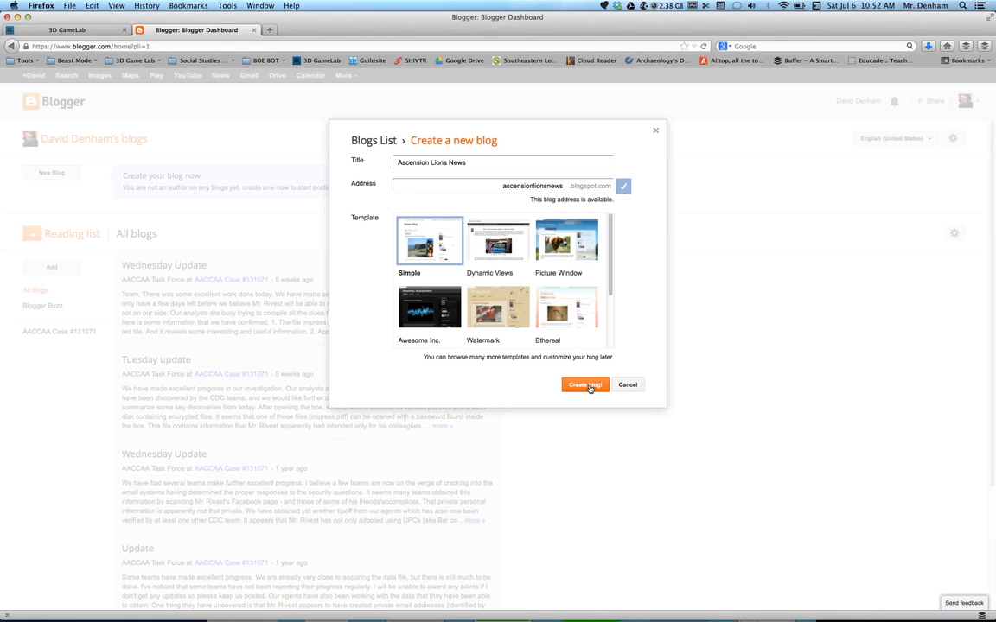
pyautogui.click(584, 383)
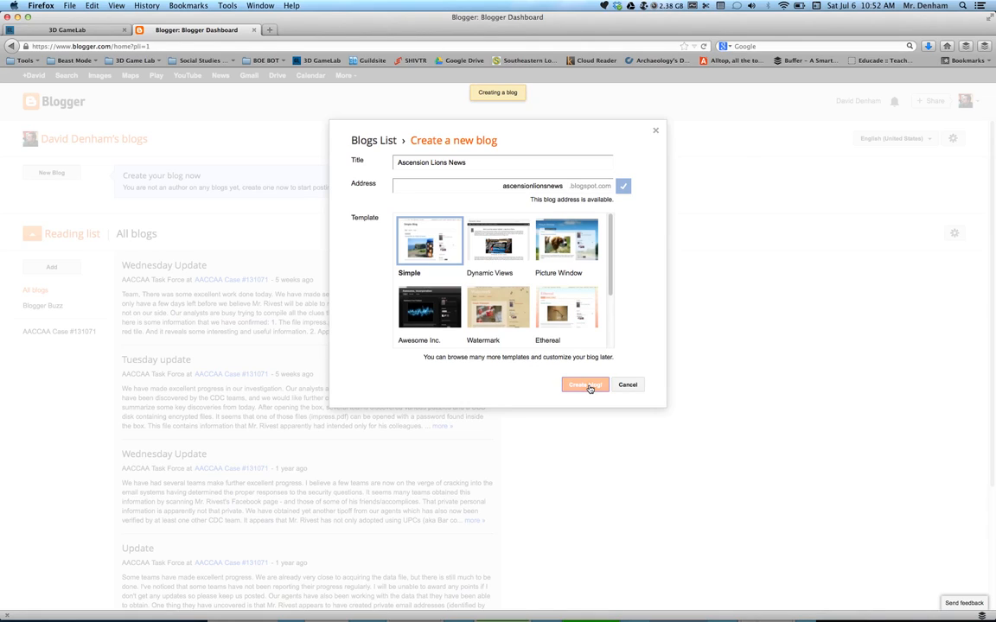
pyautogui.click(585, 384)
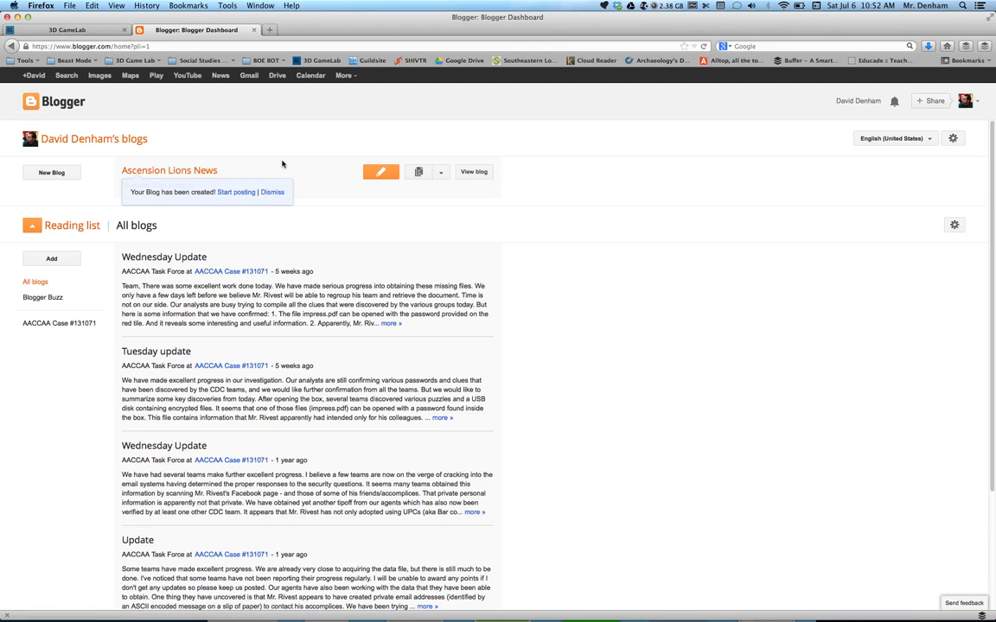
pyautogui.moveTo(169, 172)
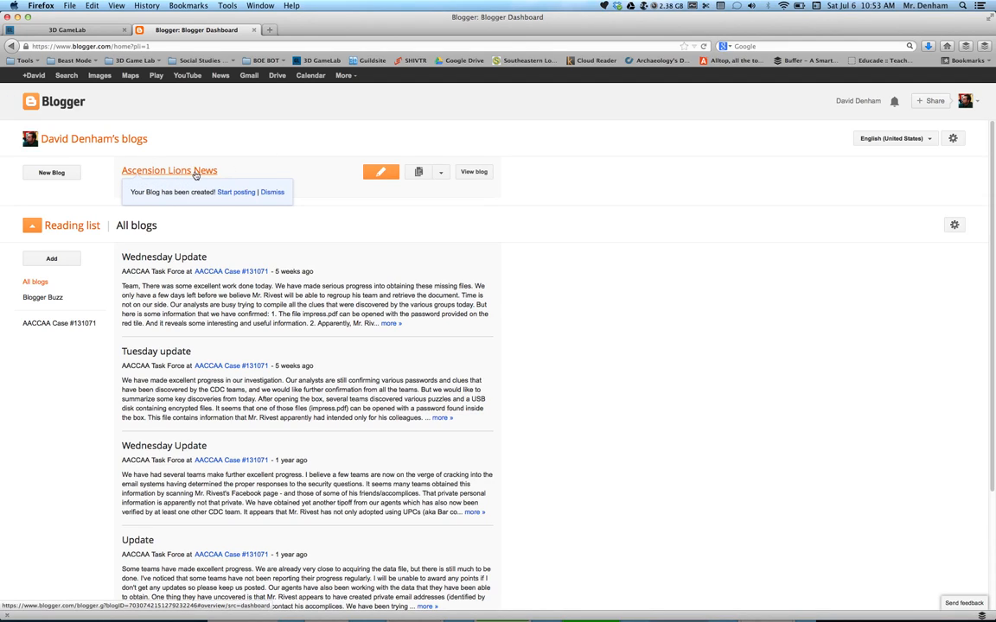
pyautogui.moveTo(346, 173)
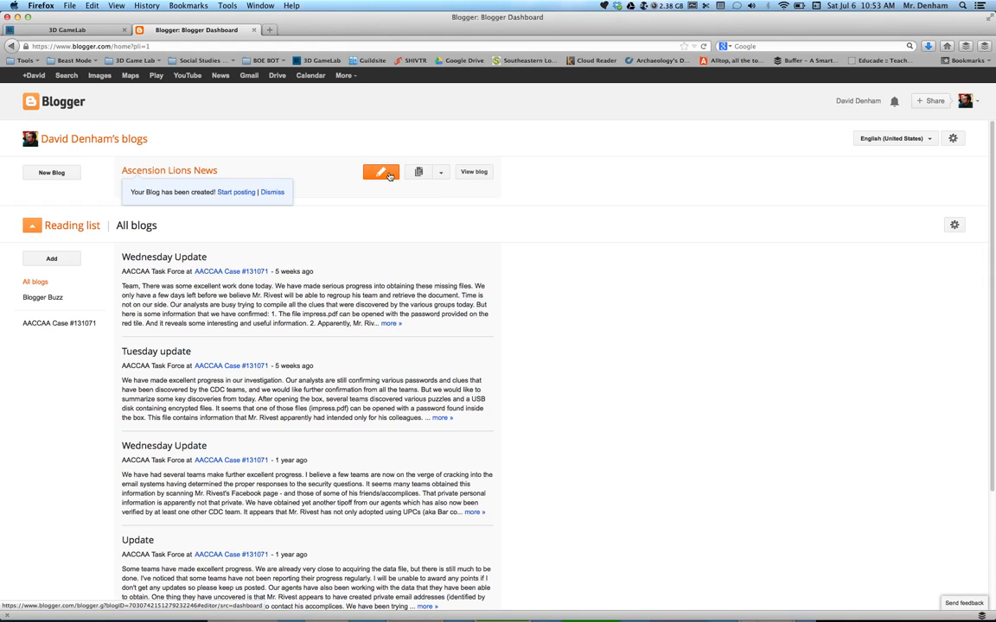
pyautogui.moveTo(381, 171)
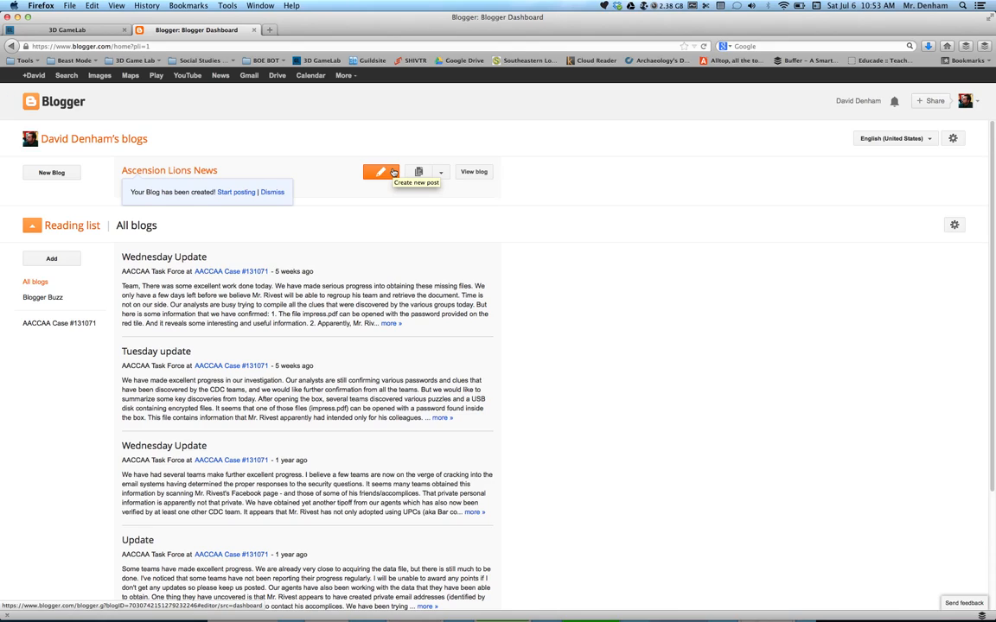
pyautogui.moveTo(443, 175)
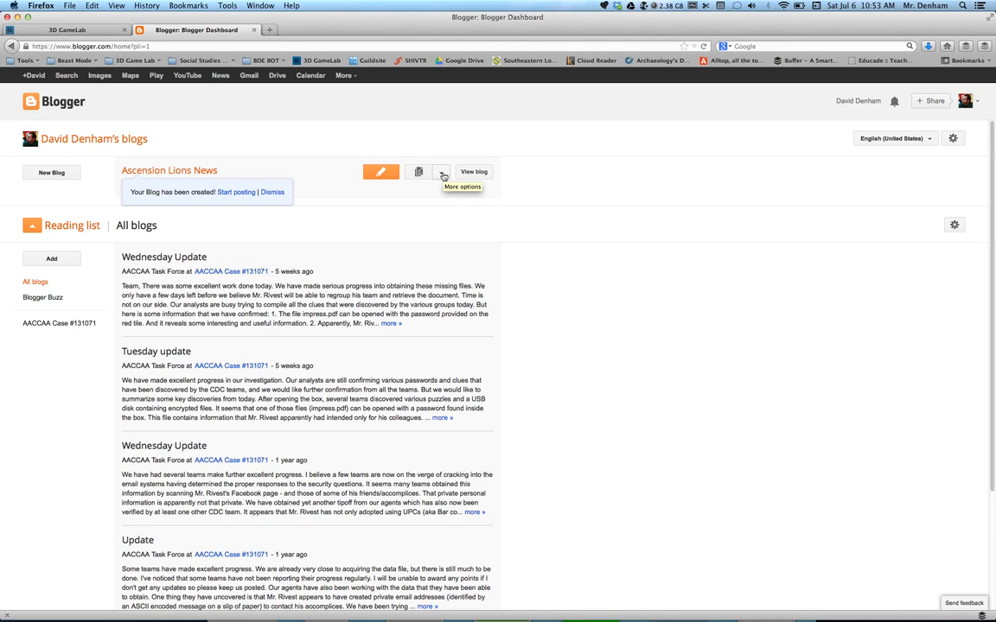
pyautogui.click(441, 172)
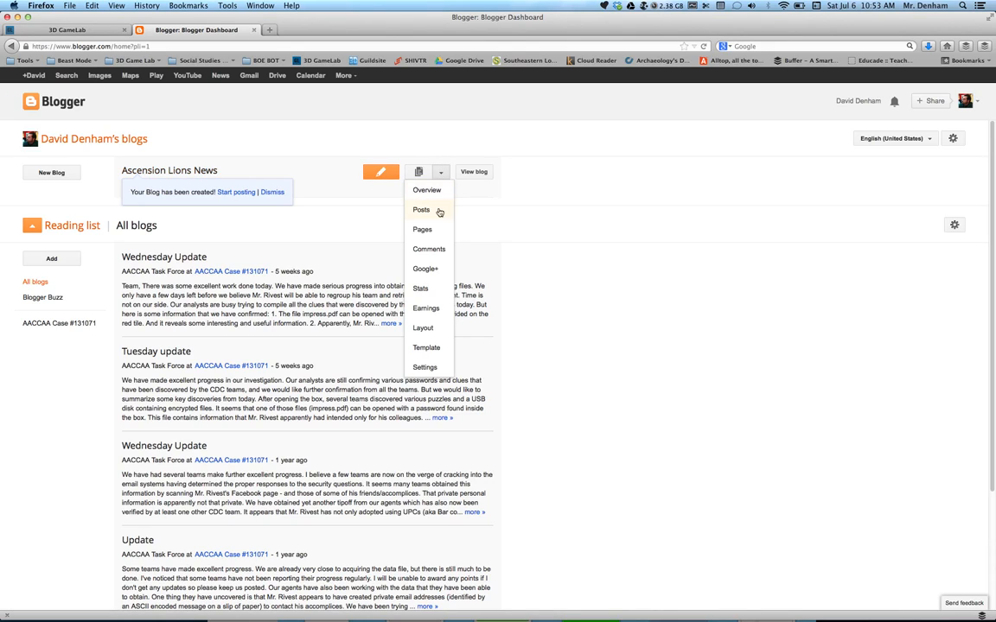
pyautogui.moveTo(426, 263)
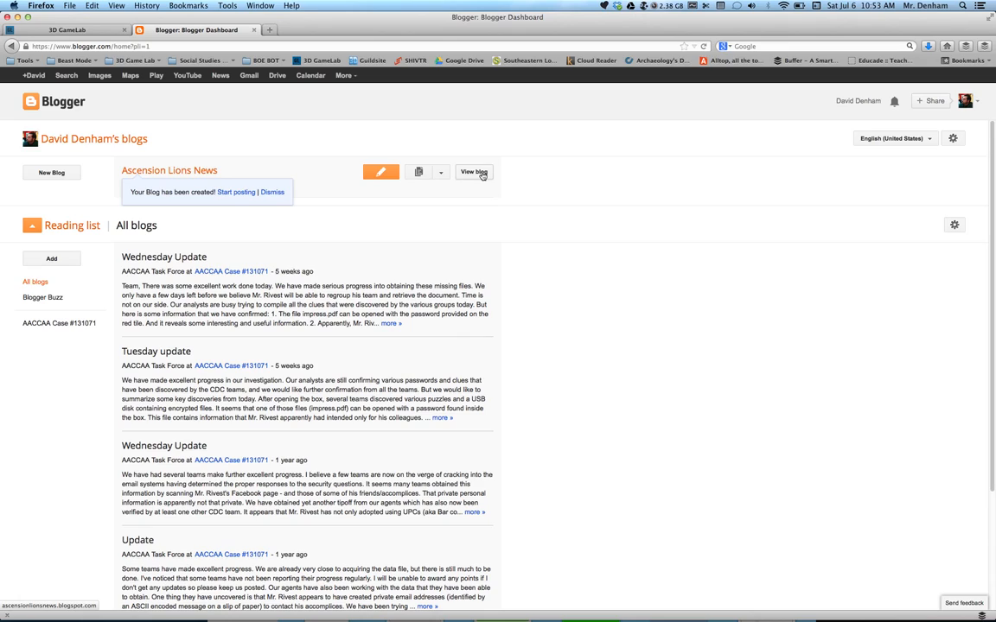
pyautogui.moveTo(387, 193)
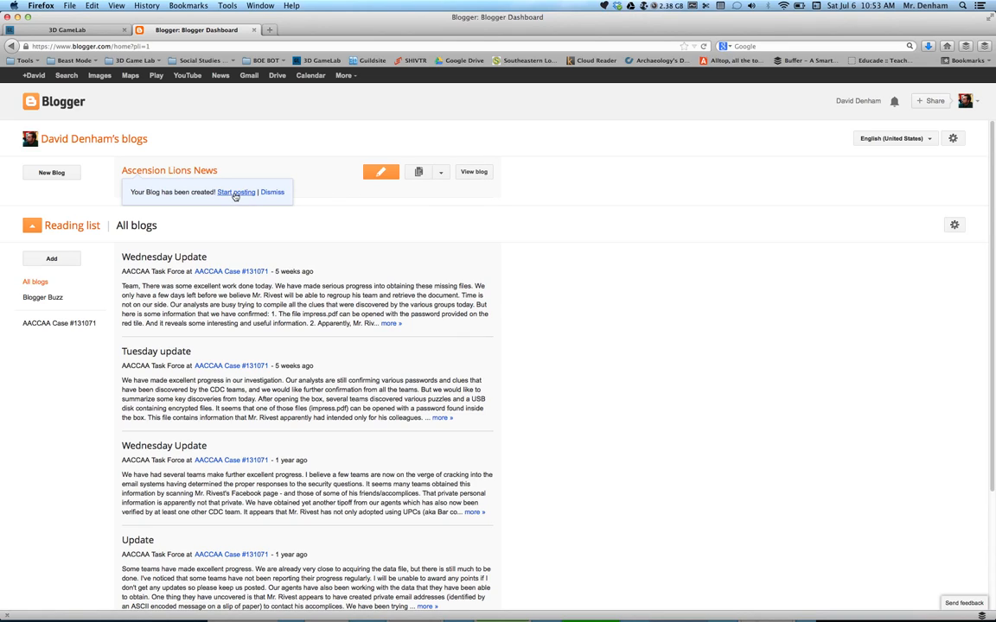
pyautogui.click(380, 173)
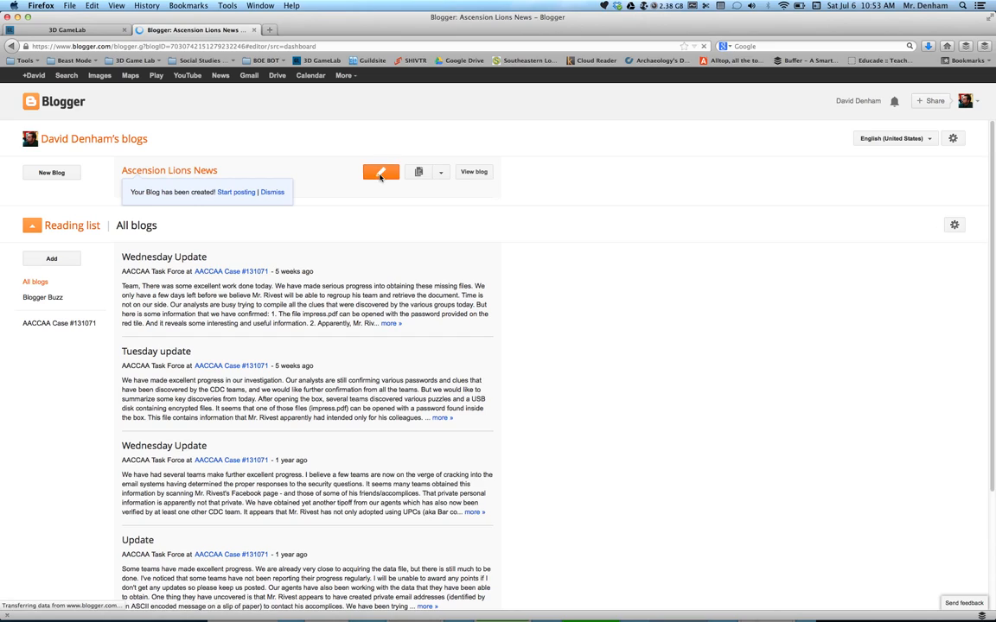
# Start a new Ascension Lions News post and title it 'Zimmerman Trial'.
pyautogui.click(380, 172)
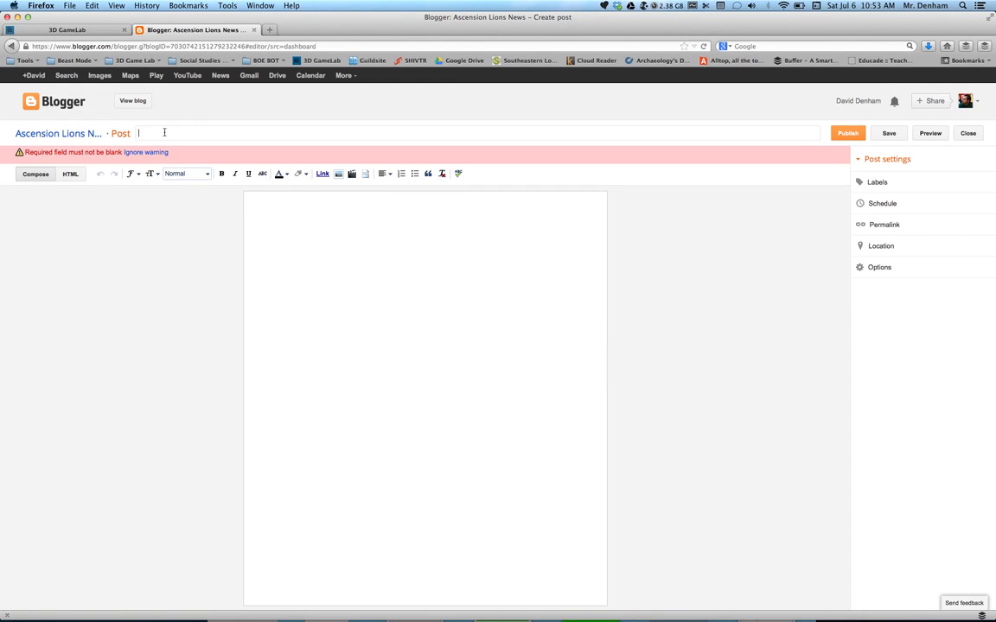
pyautogui.write('Zimmerman Trial')
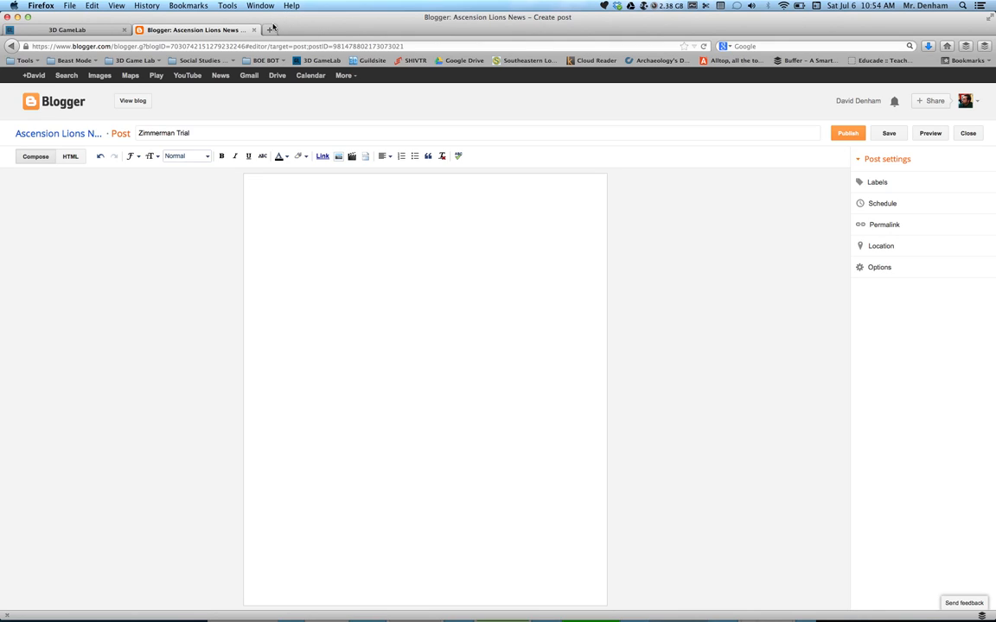
pyautogui.click(252, 183)
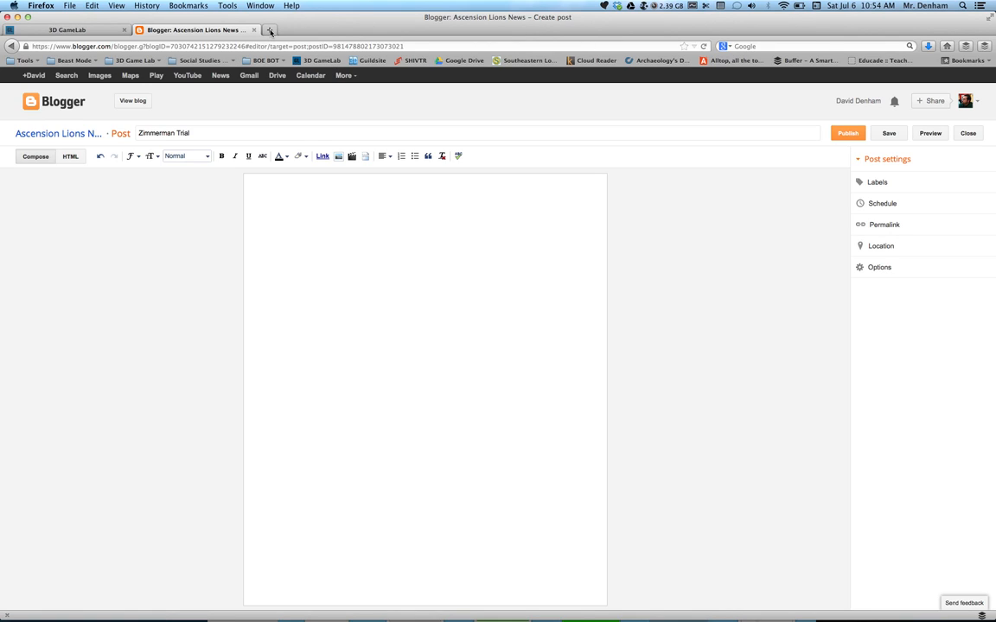
# Search alltop.com for 'zimmerman trial' in a new tab, then head to Google's home page.
pyautogui.click(270, 32)
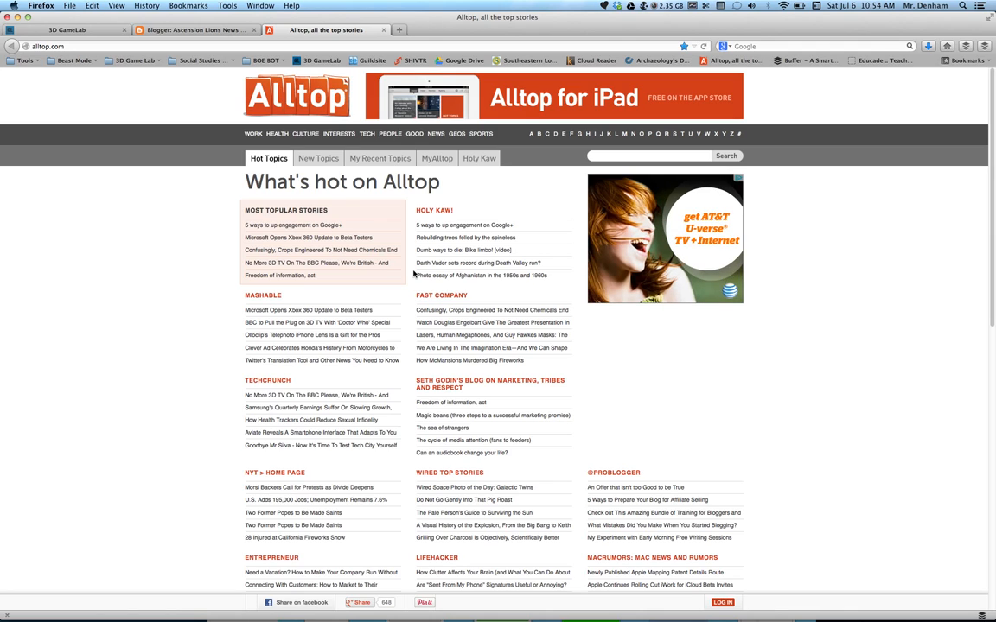
pyautogui.moveTo(189, 415)
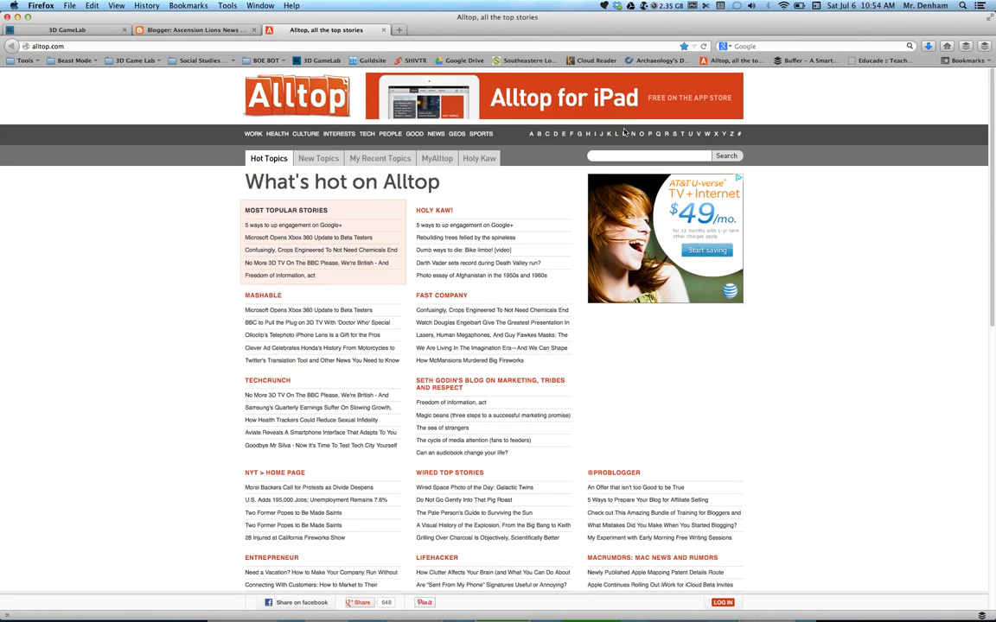
pyautogui.write('z')
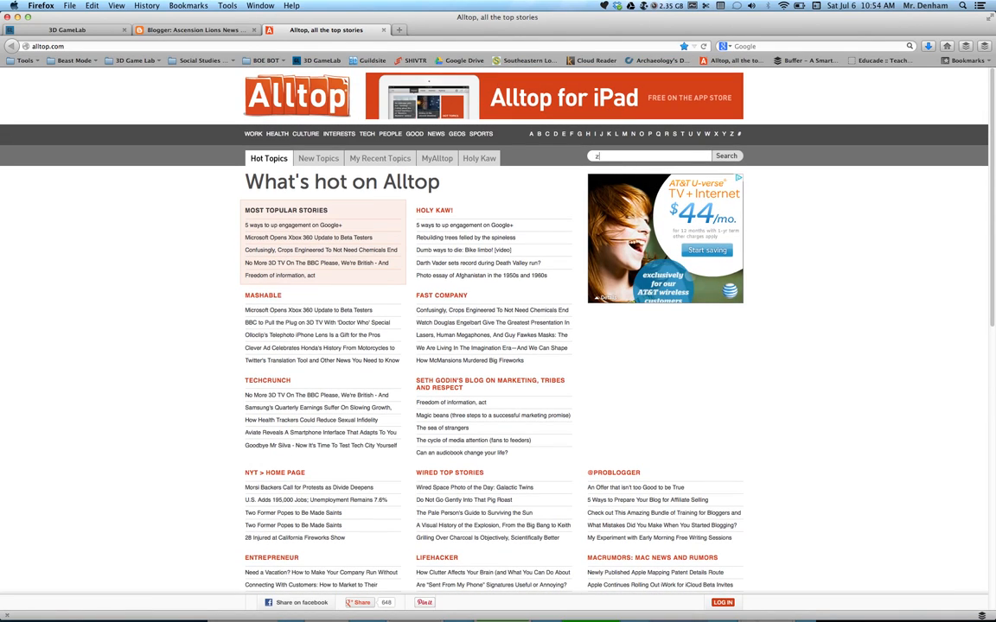
pyautogui.write('immerman trial')
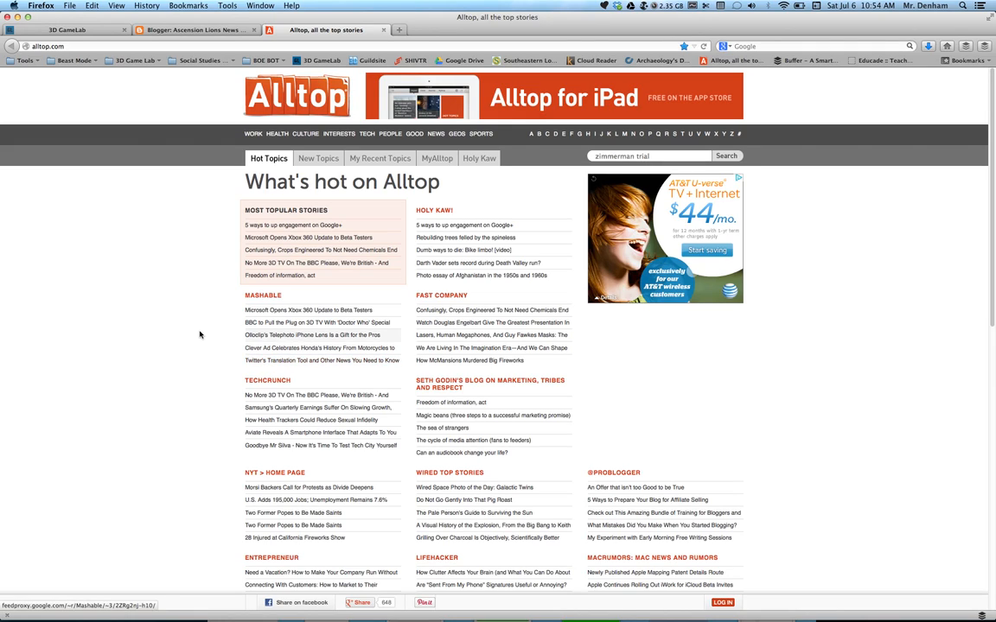
pyautogui.click(726, 155)
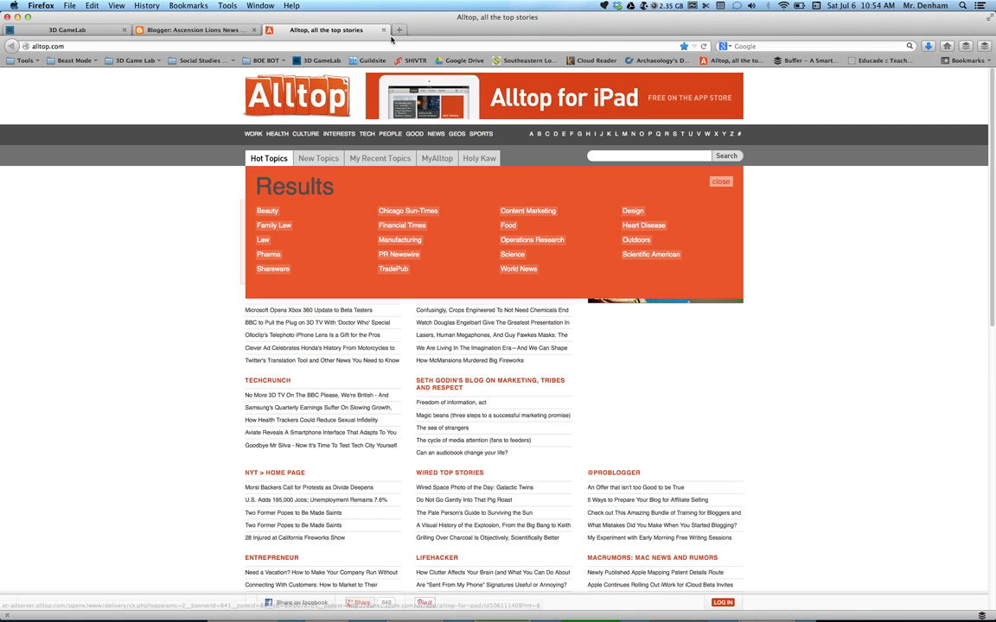
pyautogui.click(121, 45)
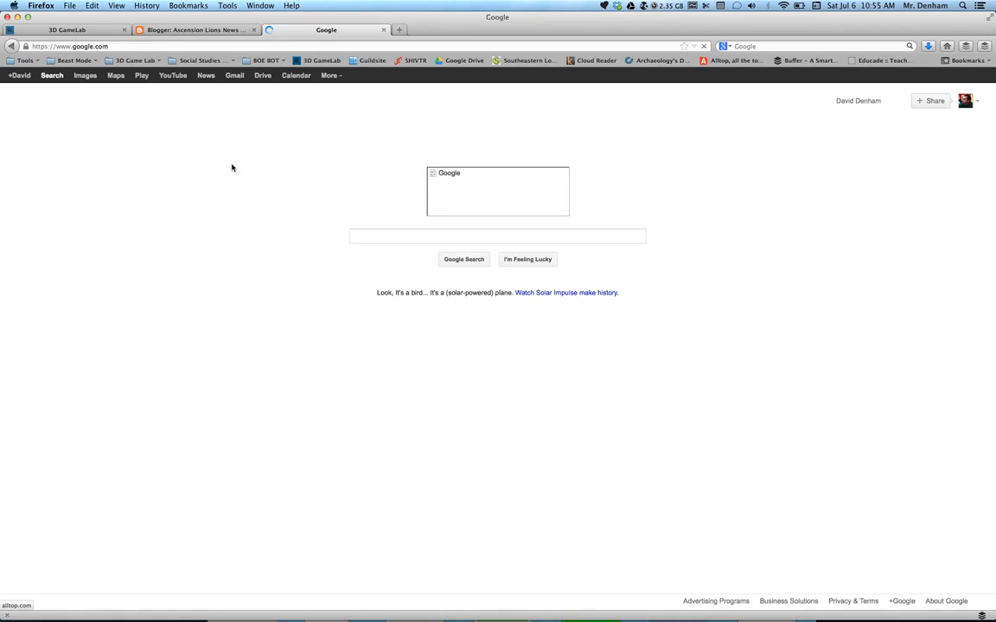
# Search Google for 'zimmerman trial' and open the Fox News jurors' conflicting testimony article.
pyautogui.write('zimmerman trial')
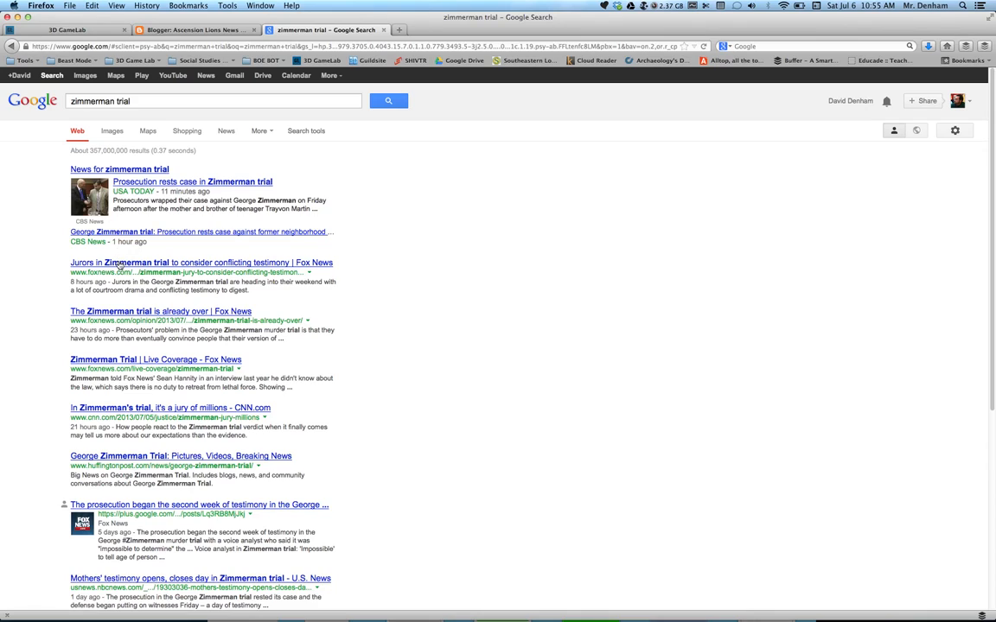
pyautogui.click(201, 263)
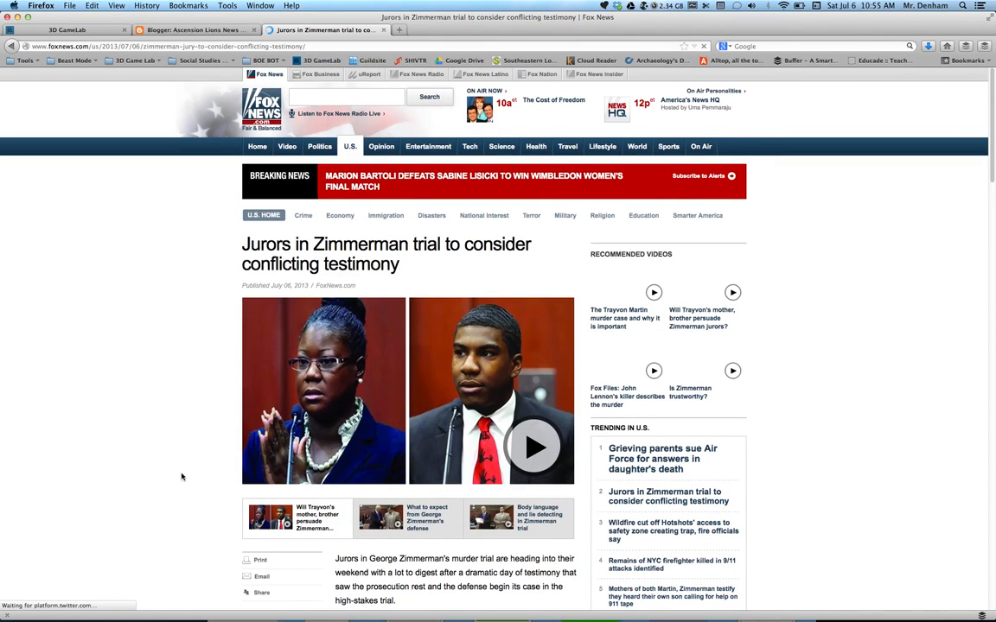
# Read through the Fox News jurors article and switch back to the Blogger draft.
pyautogui.scroll(-3)
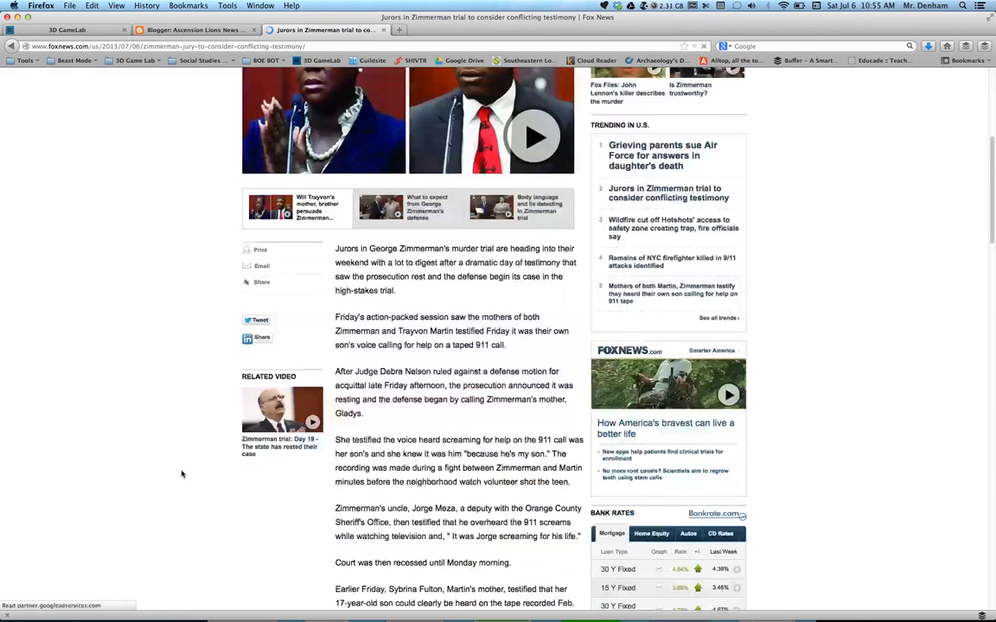
pyautogui.scroll(-3)
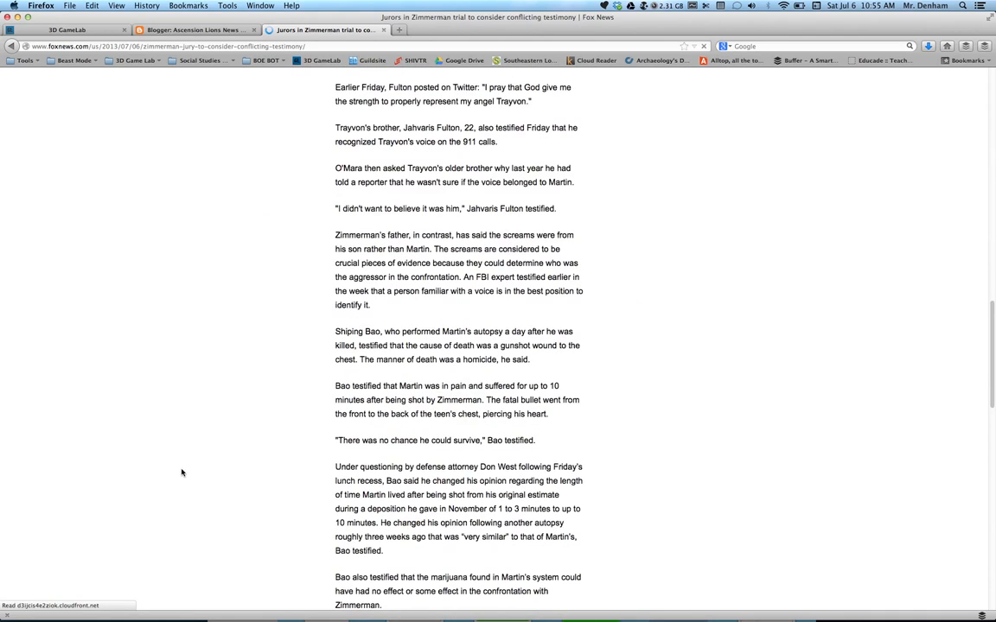
pyautogui.moveTo(208, 346)
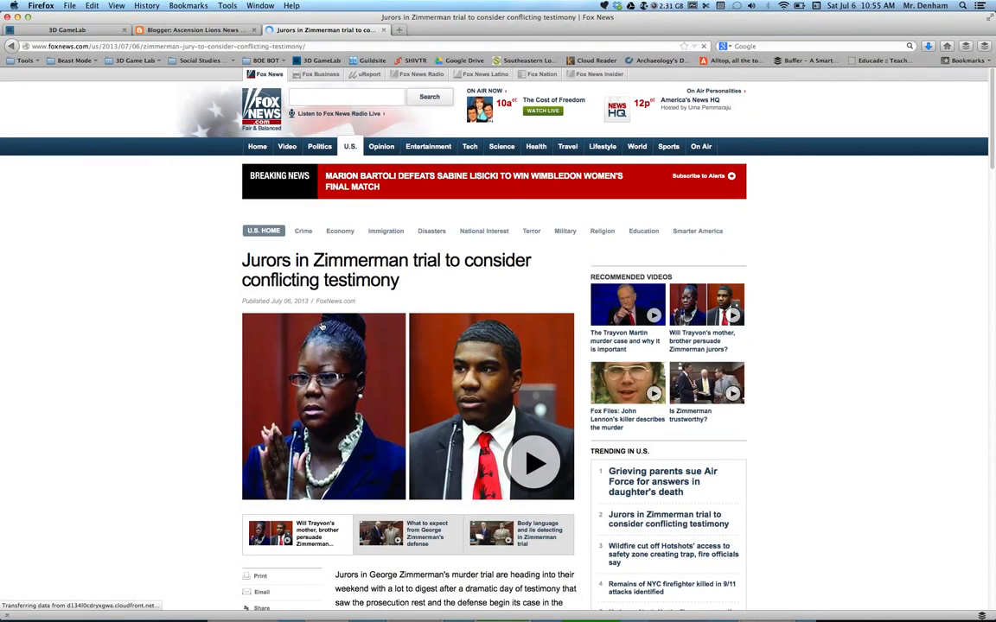
pyautogui.moveTo(218, 329)
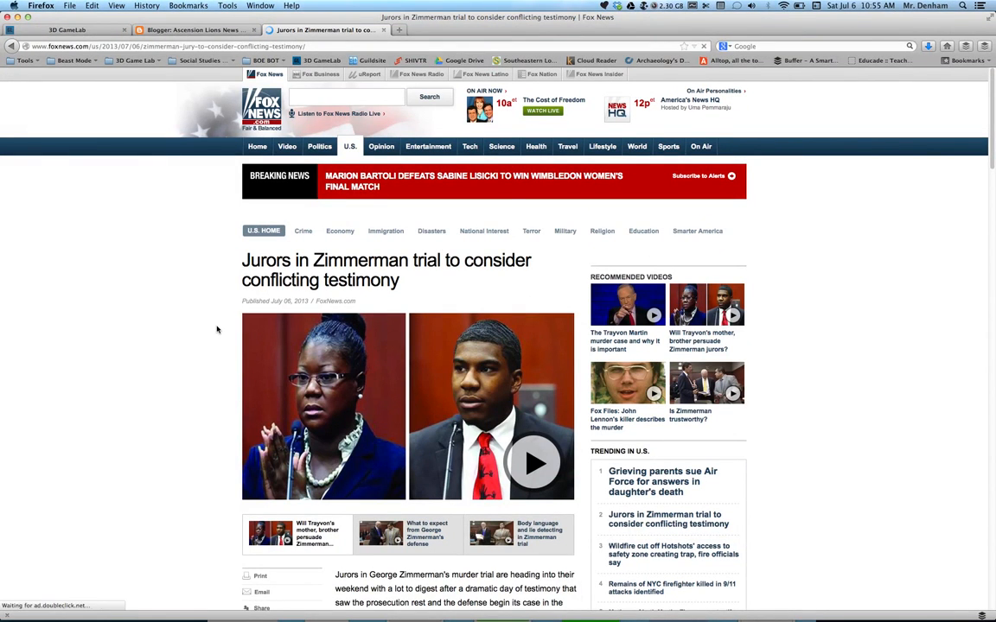
pyautogui.scroll(-3)
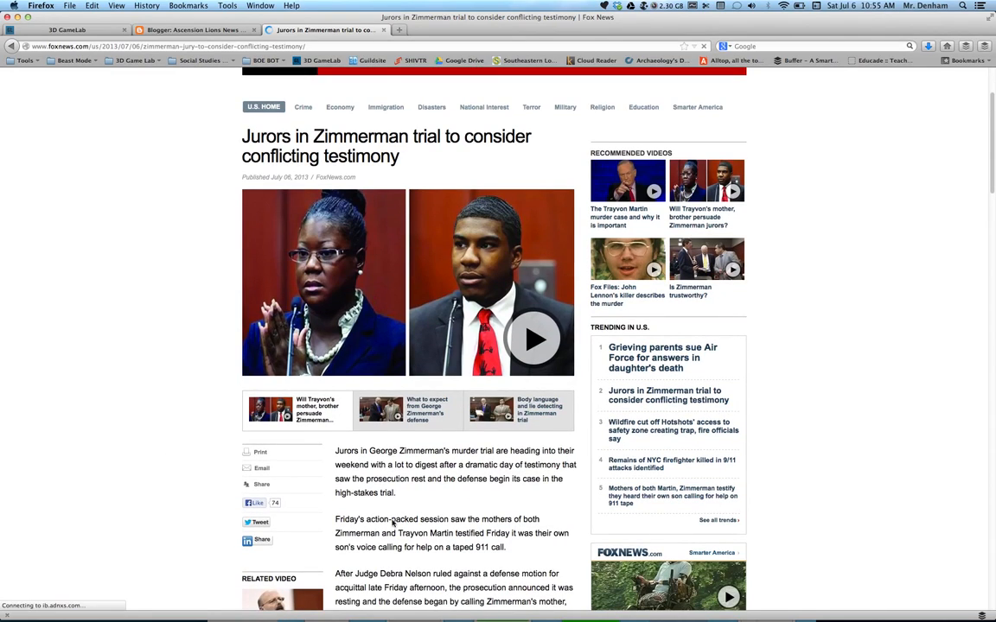
pyautogui.scroll(-3)
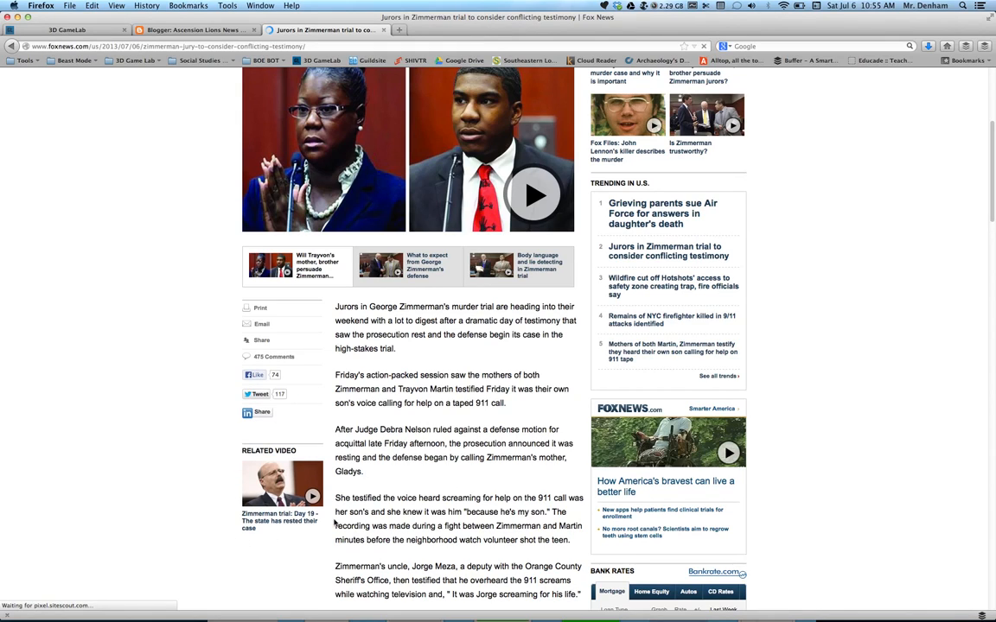
pyautogui.scroll(-3)
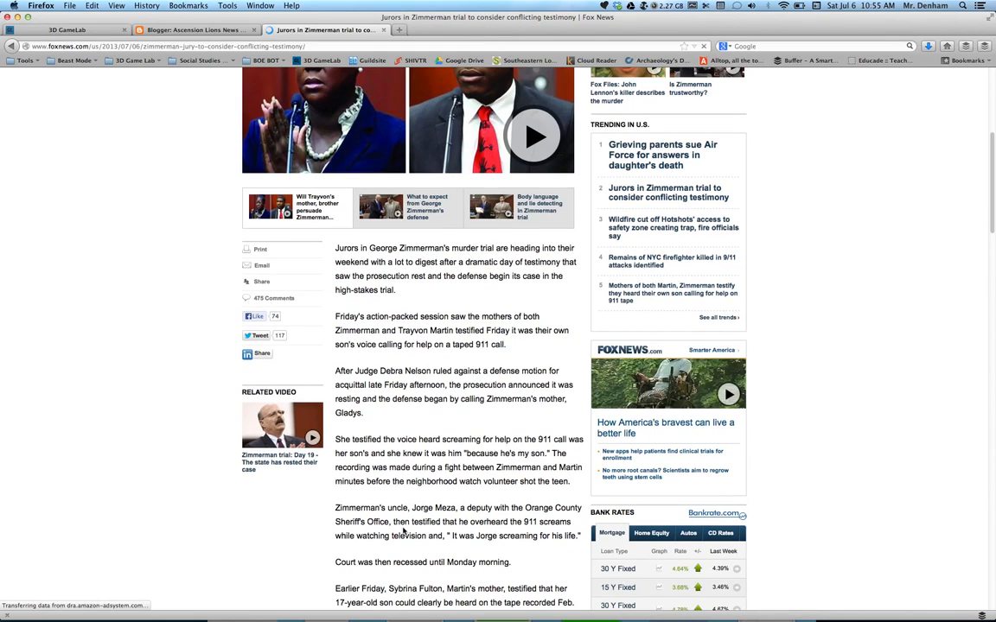
pyautogui.scroll(-3)
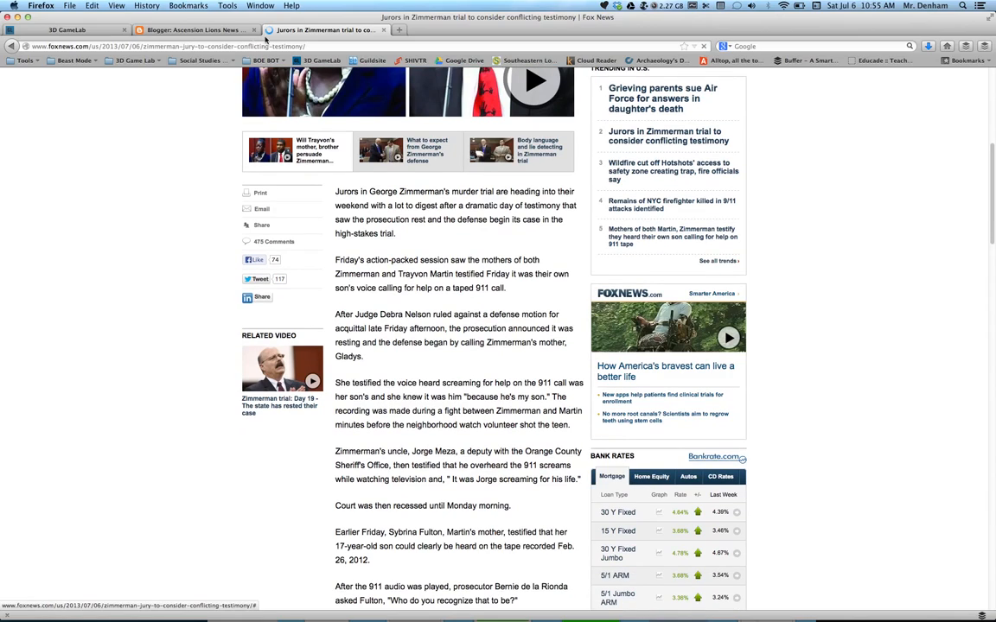
pyautogui.moveTo(325, 31)
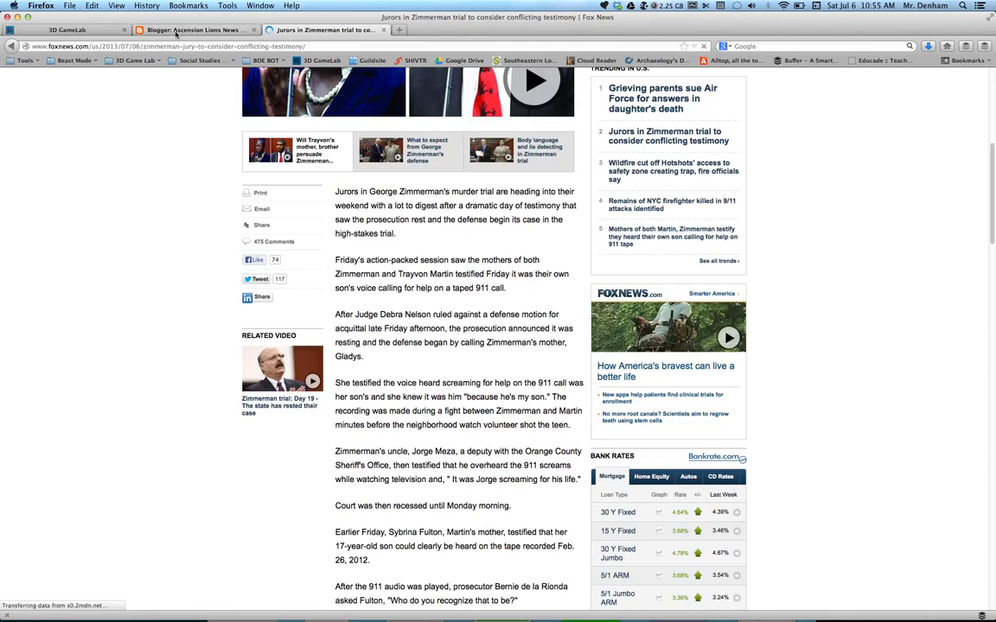
pyautogui.click(194, 29)
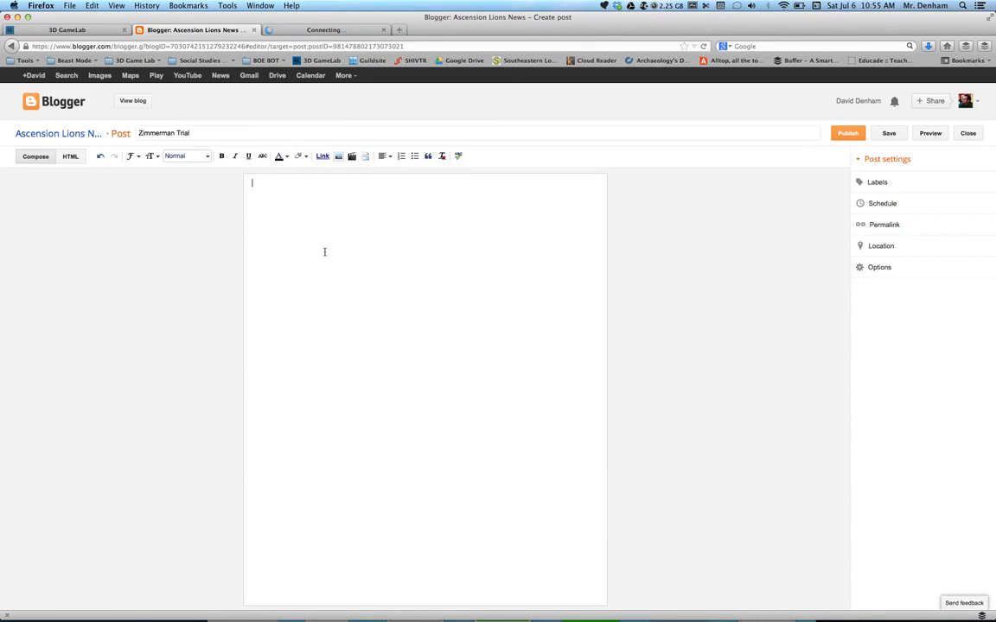
# Begin the post body with 'The Zimmerman Trial ....' and return to the Fox News article.
pyautogui.write('The Zimmerman Trial .....')
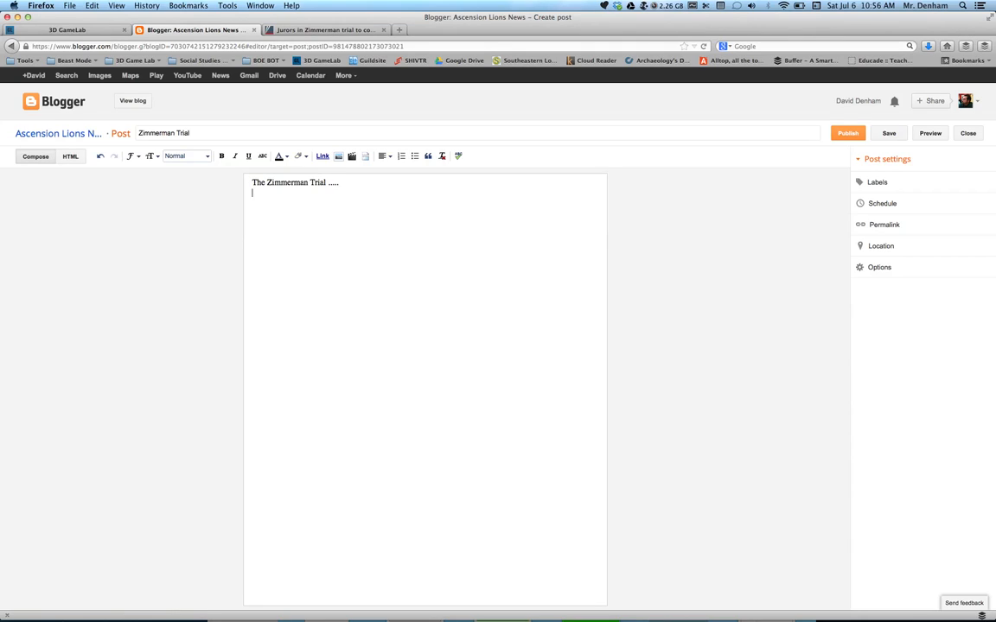
pyautogui.click(325, 29)
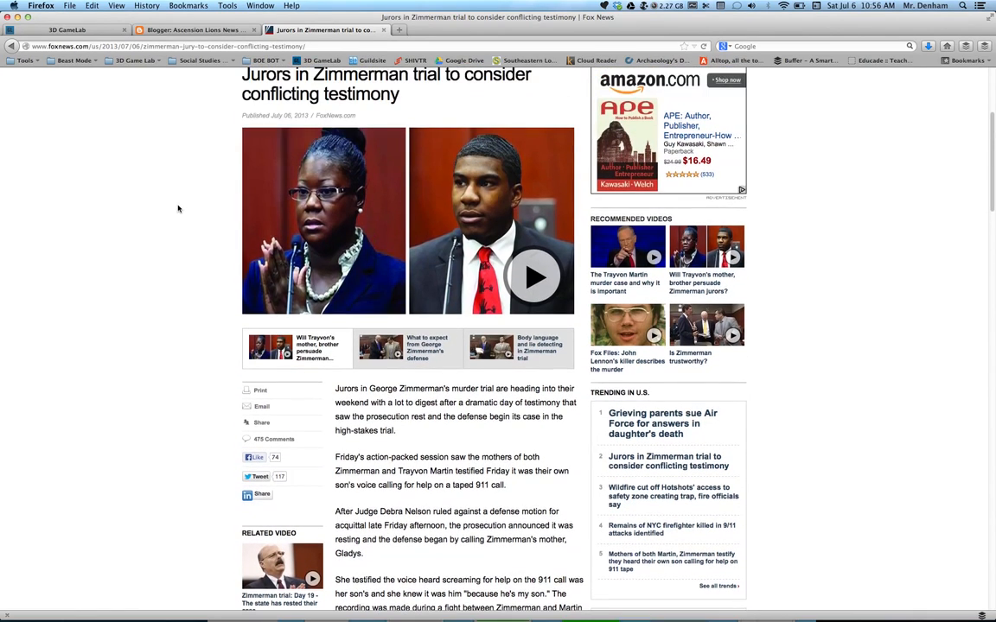
# Glance over the article's photos and go back to the Blogger post draft.
pyautogui.scroll(-3)
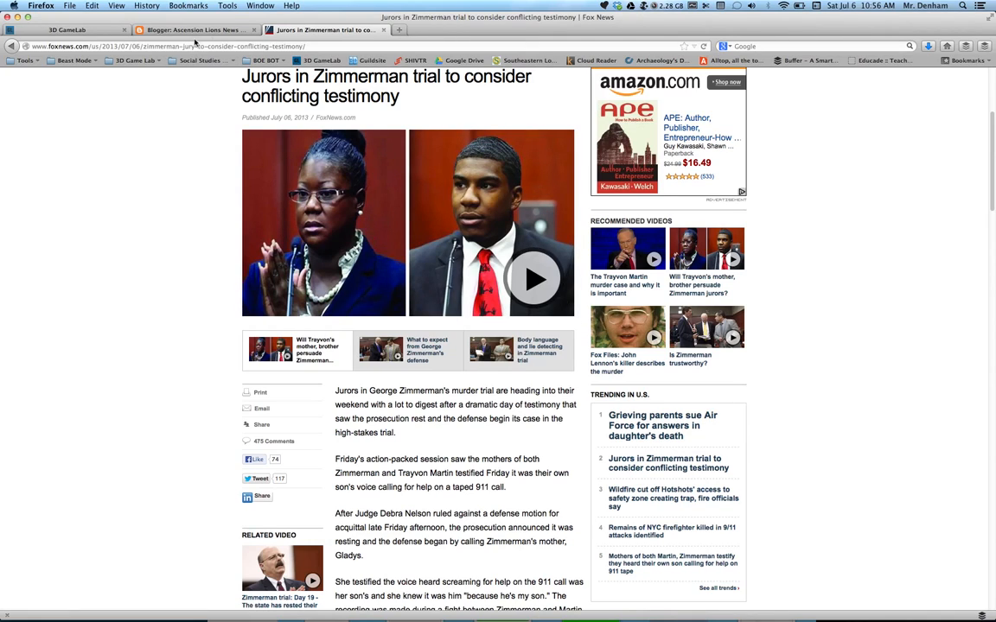
pyautogui.click(194, 29)
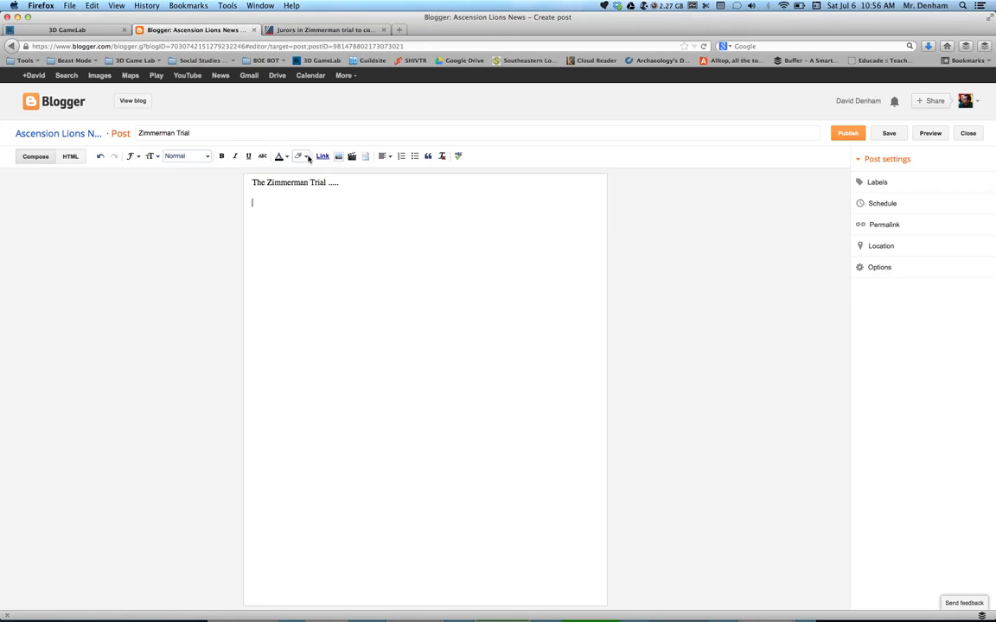
# Start an image upload into the post and browse the computer for the file.
pyautogui.click(339, 155)
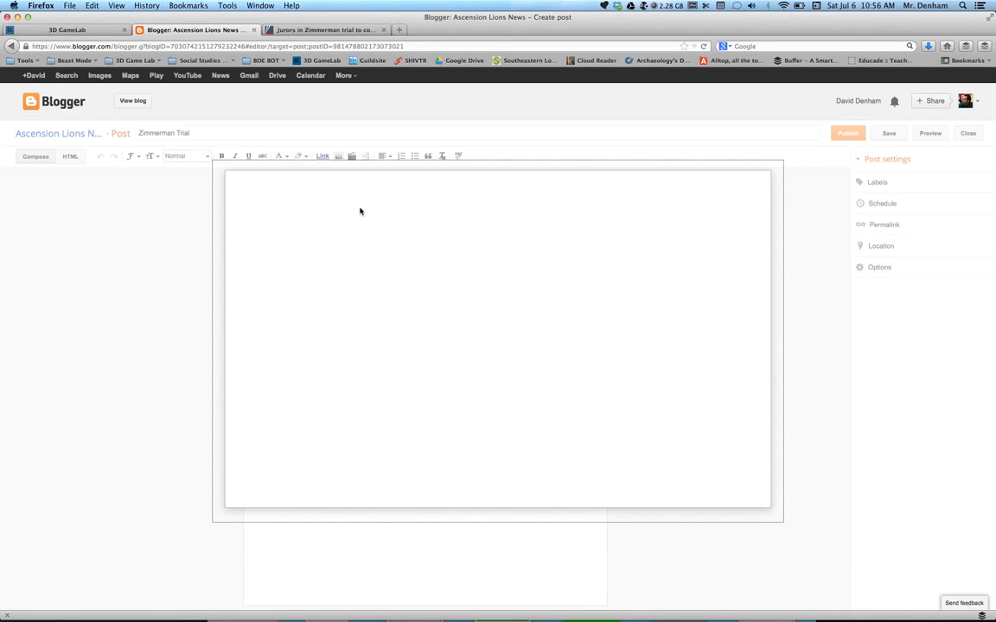
pyautogui.click(339, 156)
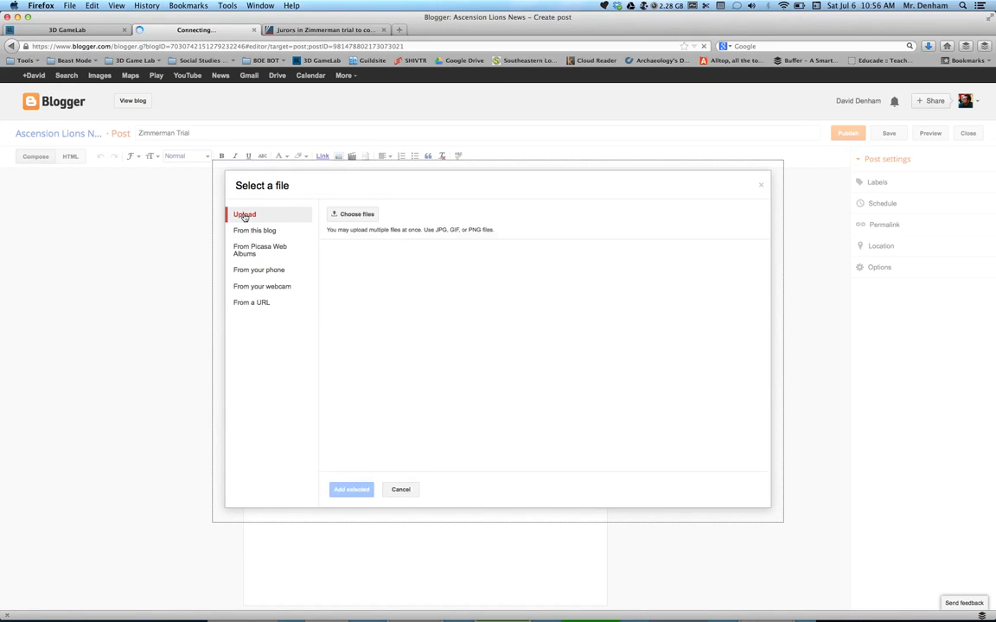
pyautogui.click(356, 214)
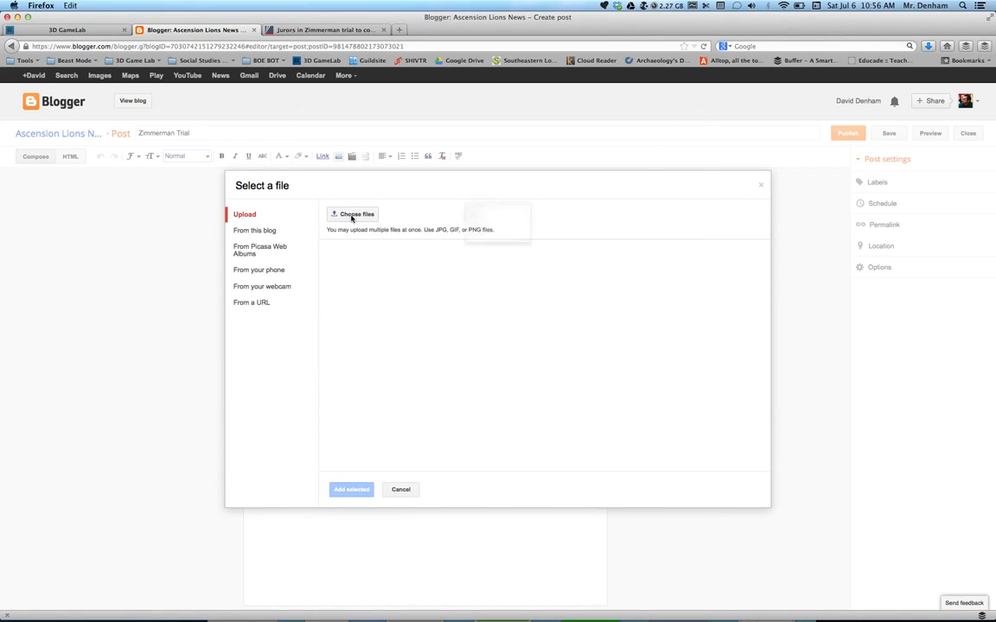
pyautogui.click(356, 215)
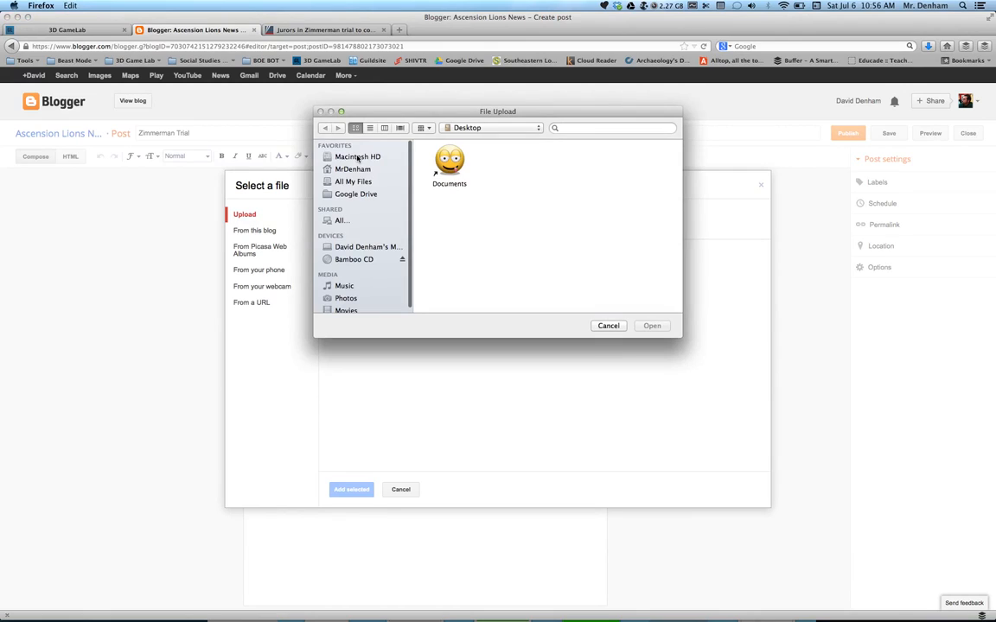
# Upload the trial photos screenshot from Macintosh HD > Desktop in the File Upload dialog.
pyautogui.click(358, 156)
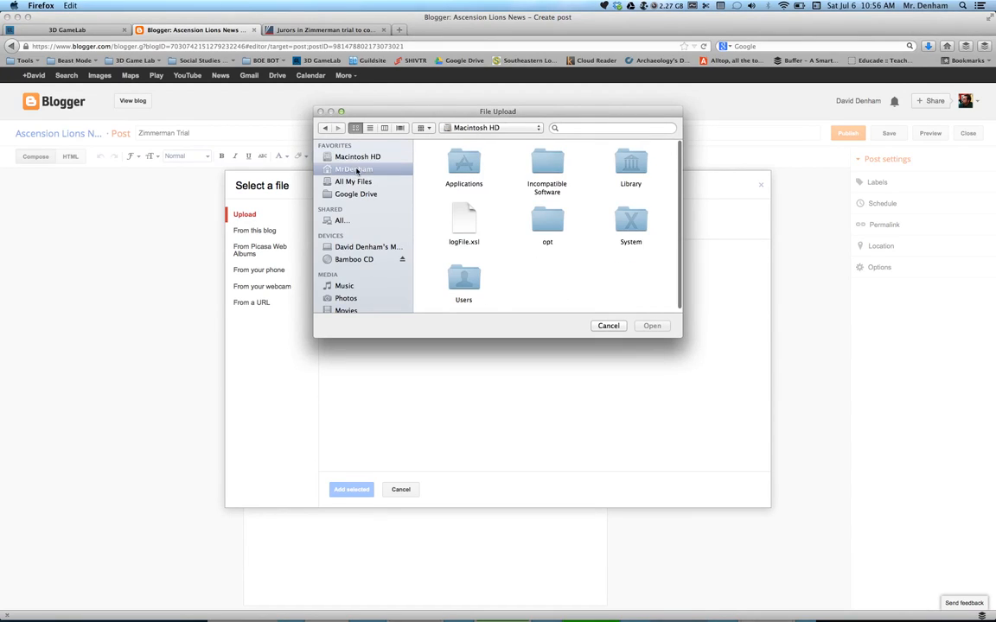
pyautogui.click(353, 169)
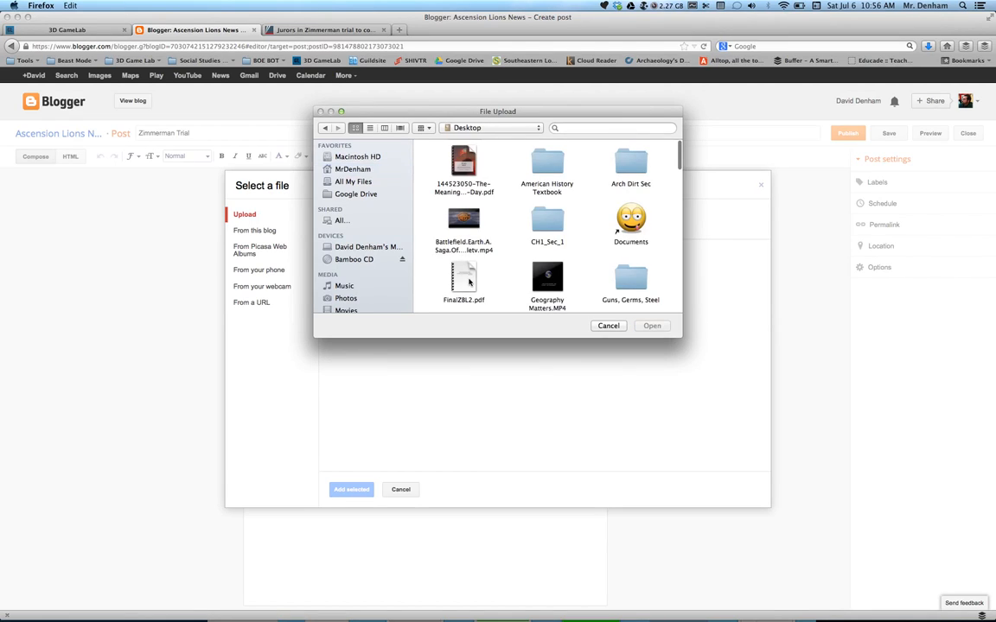
pyautogui.scroll(-3)
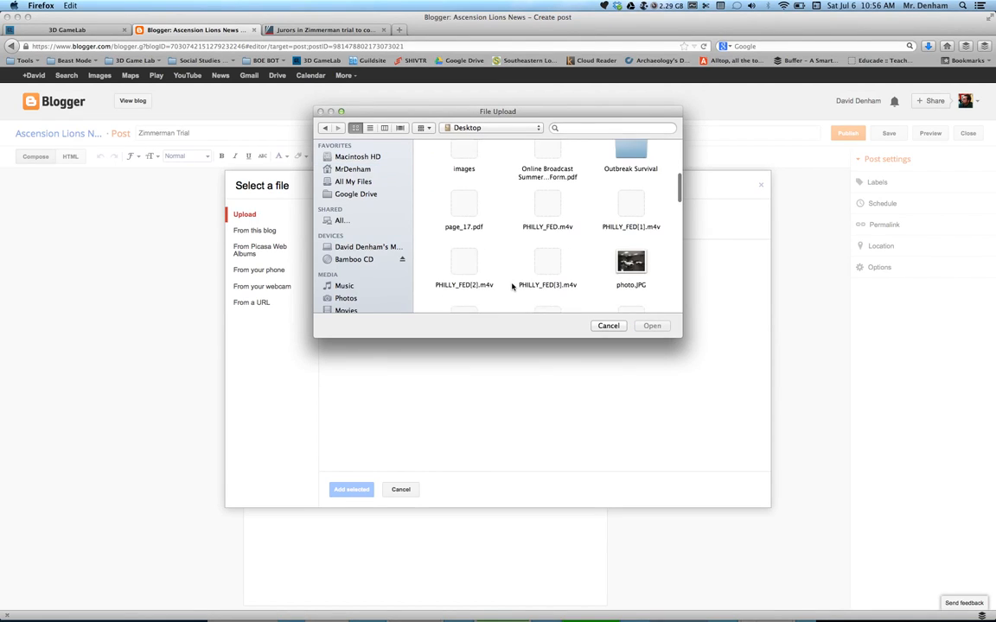
pyautogui.scroll(-3)
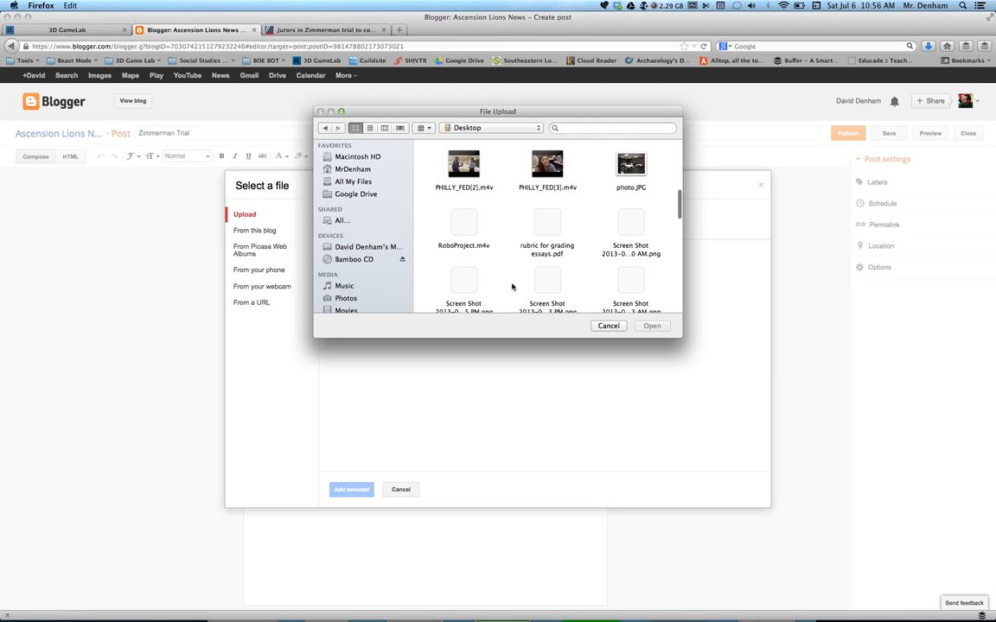
pyautogui.scroll(-3)
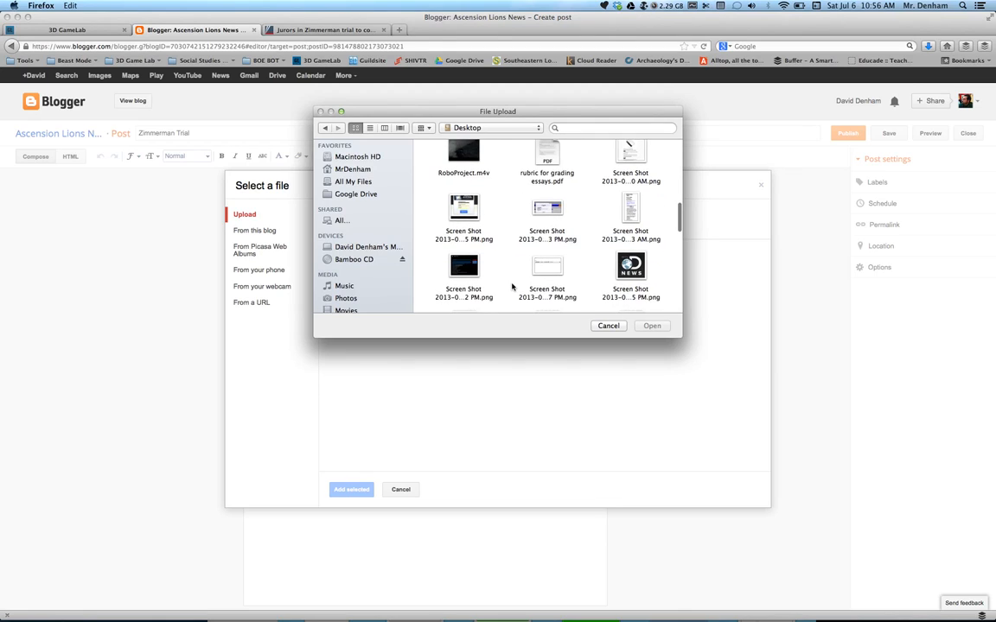
pyautogui.scroll(-3)
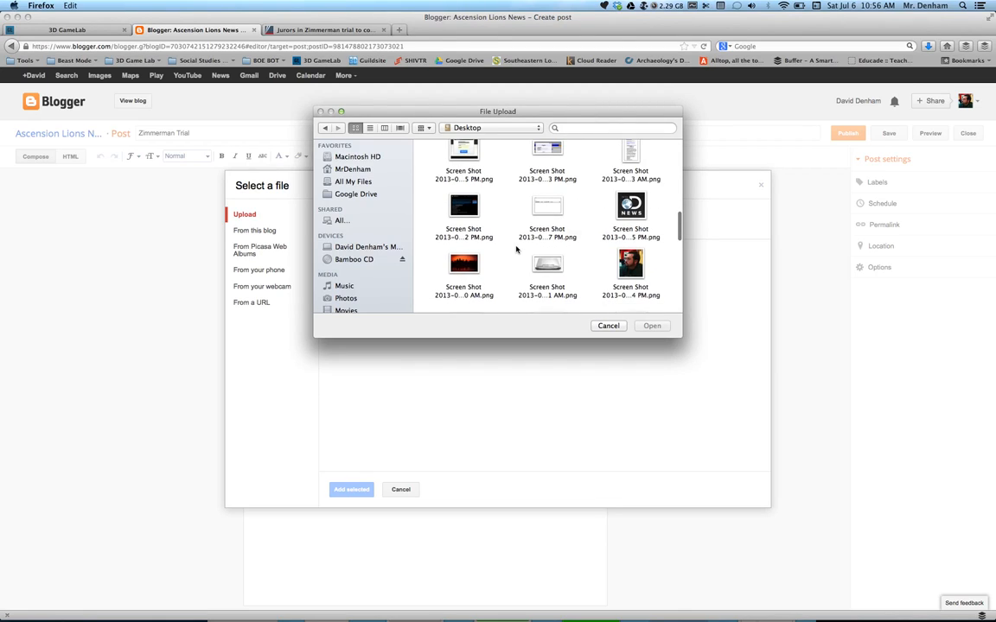
pyautogui.moveTo(510, 243)
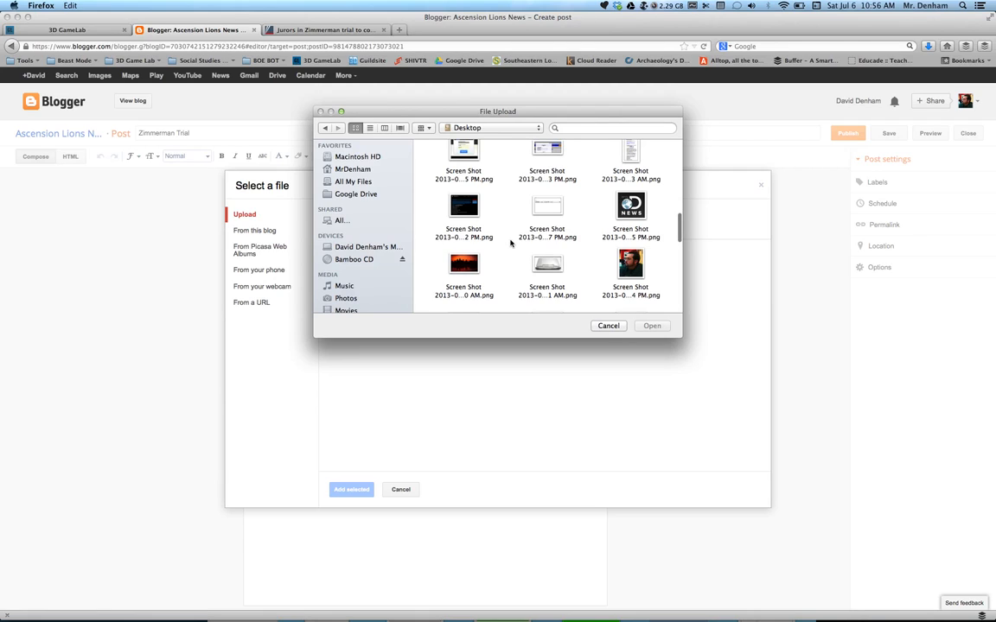
pyautogui.scroll(-3)
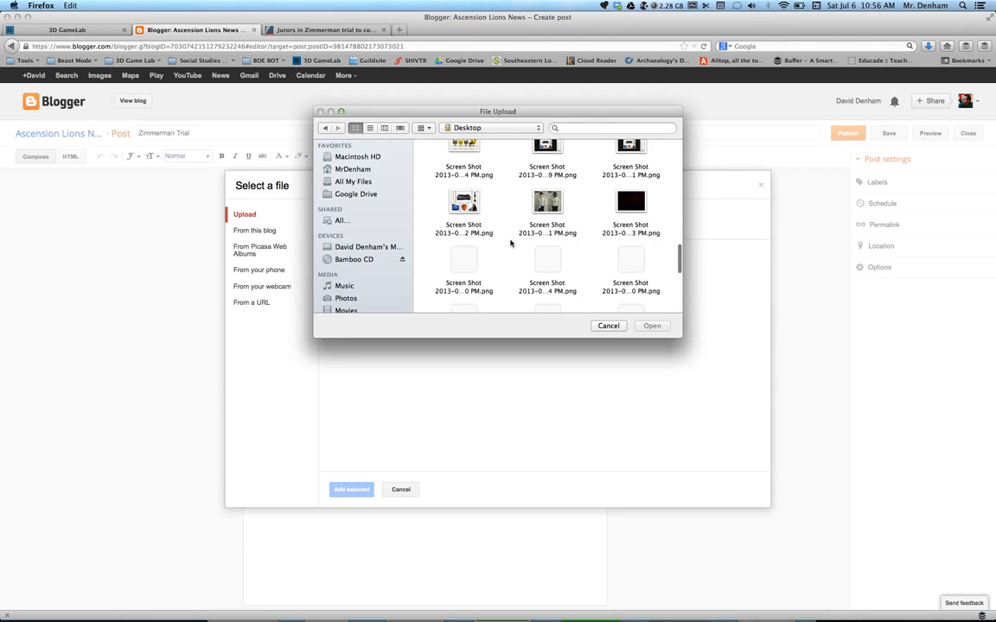
pyautogui.scroll(-3)
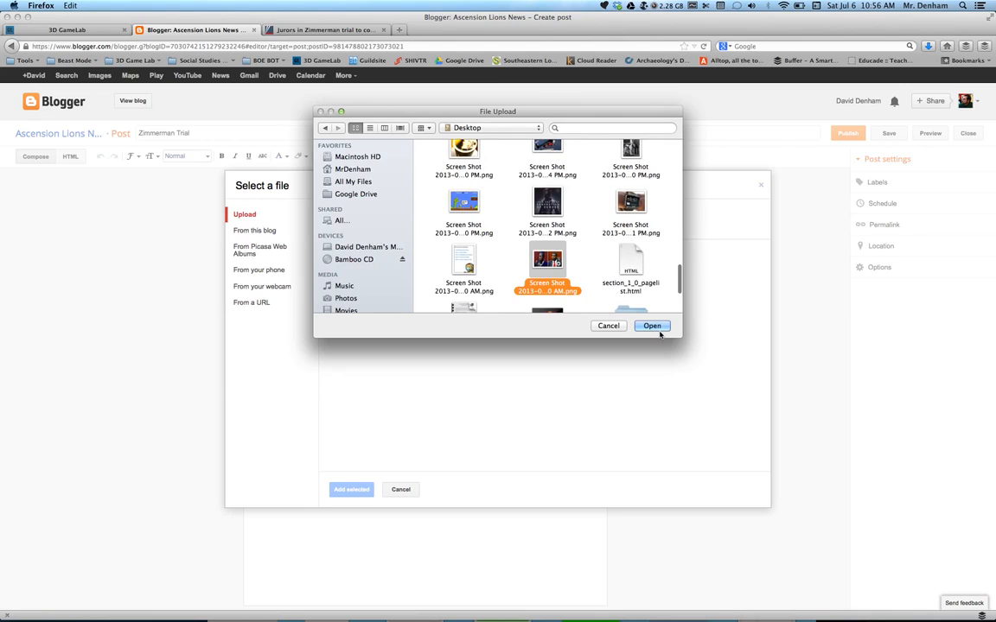
pyautogui.click(652, 325)
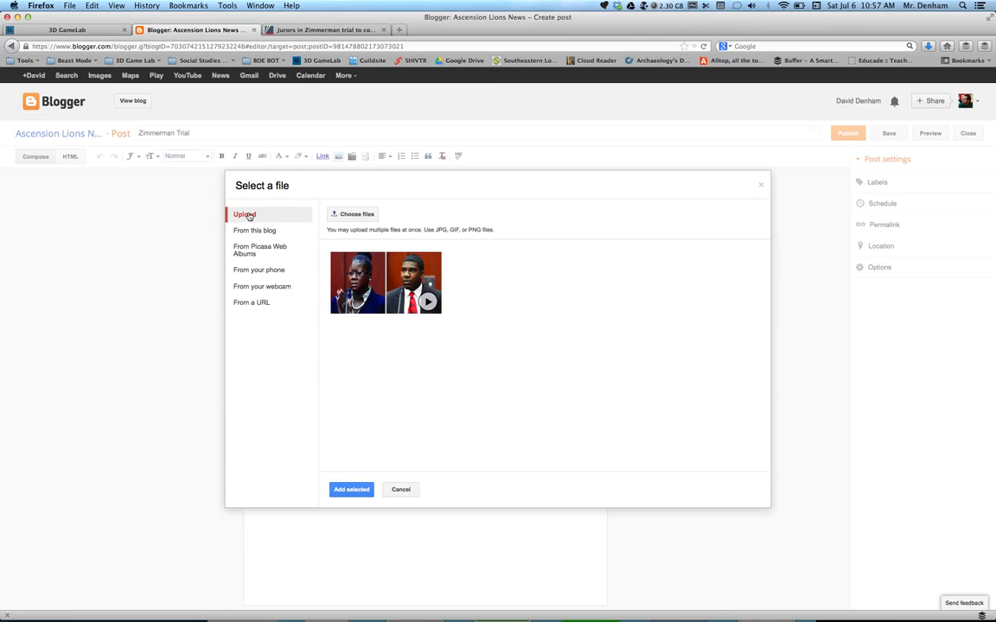
pyautogui.moveTo(306, 369)
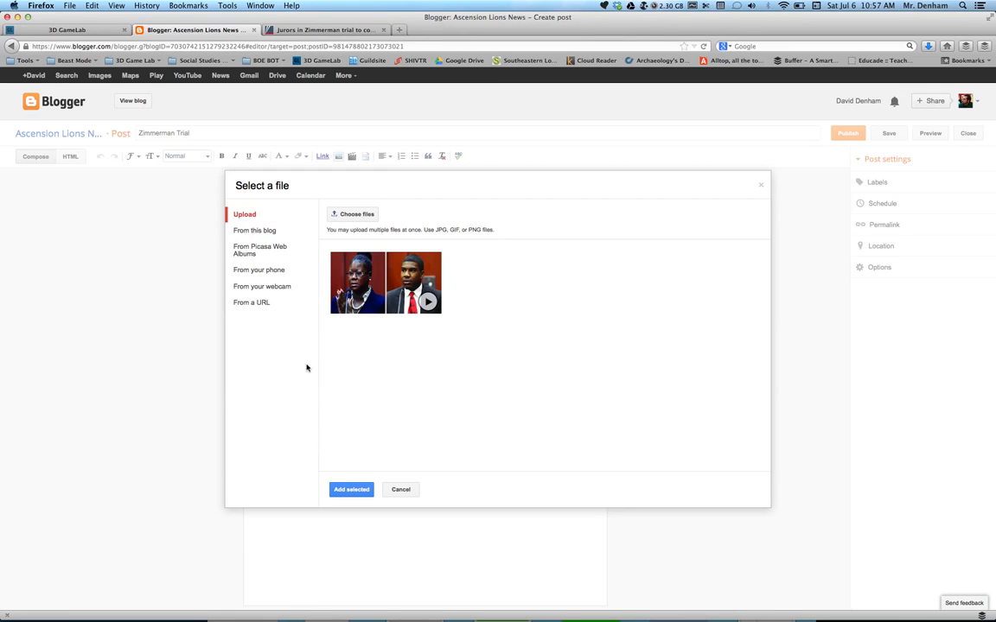
# Add the uploaded trial photo into the Zimmerman Trial post body.
pyautogui.click(385, 284)
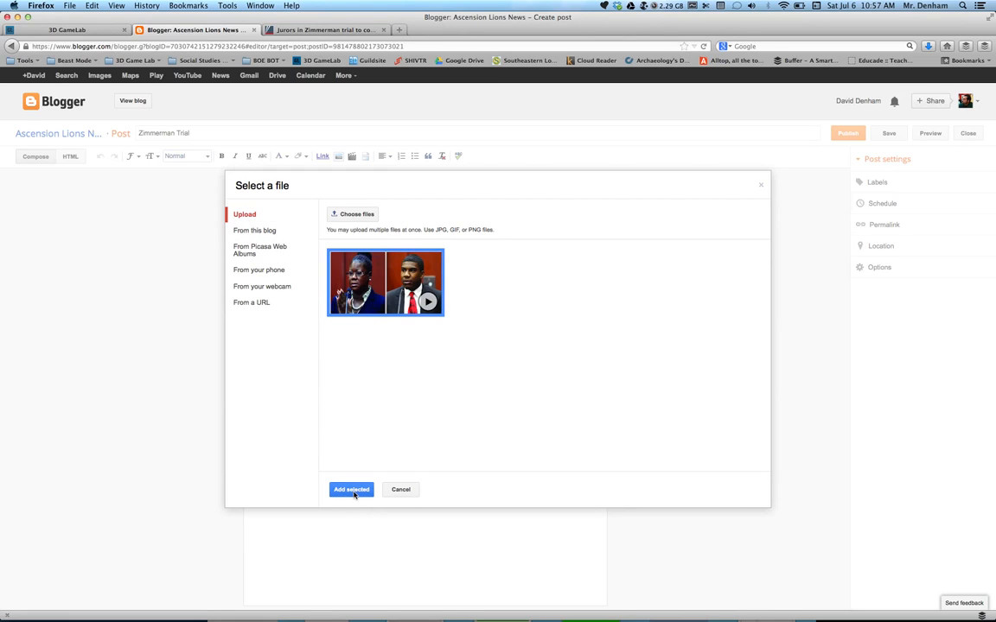
pyautogui.click(351, 489)
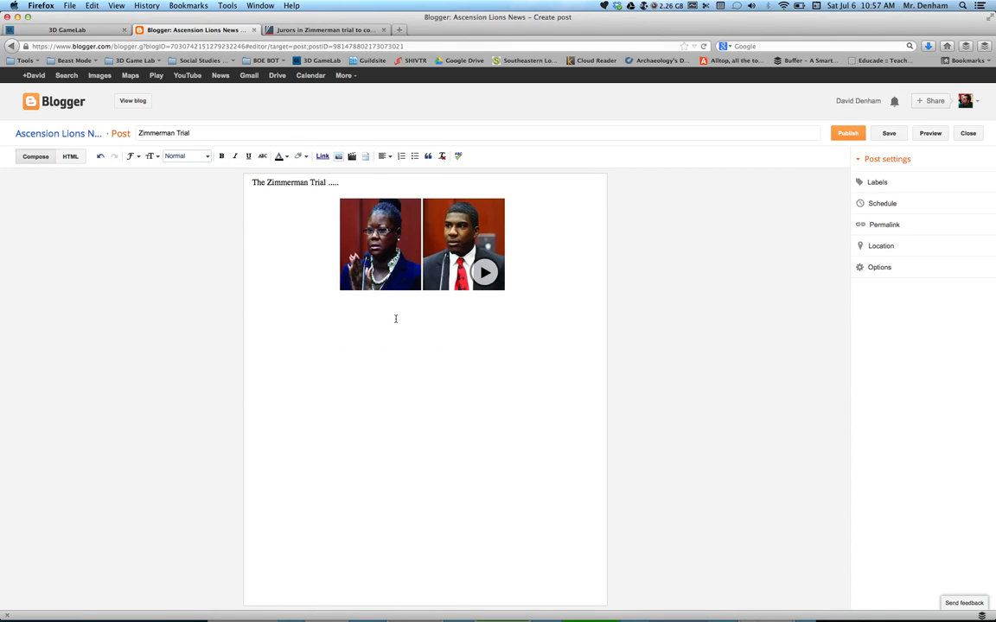
pyautogui.write('w')
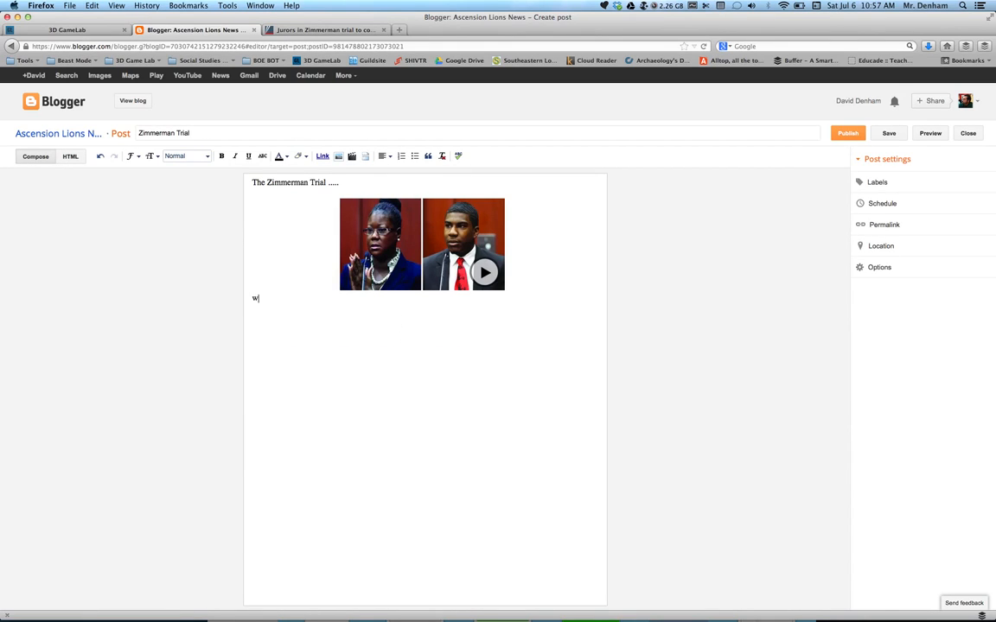
pyautogui.write('ww.zim')
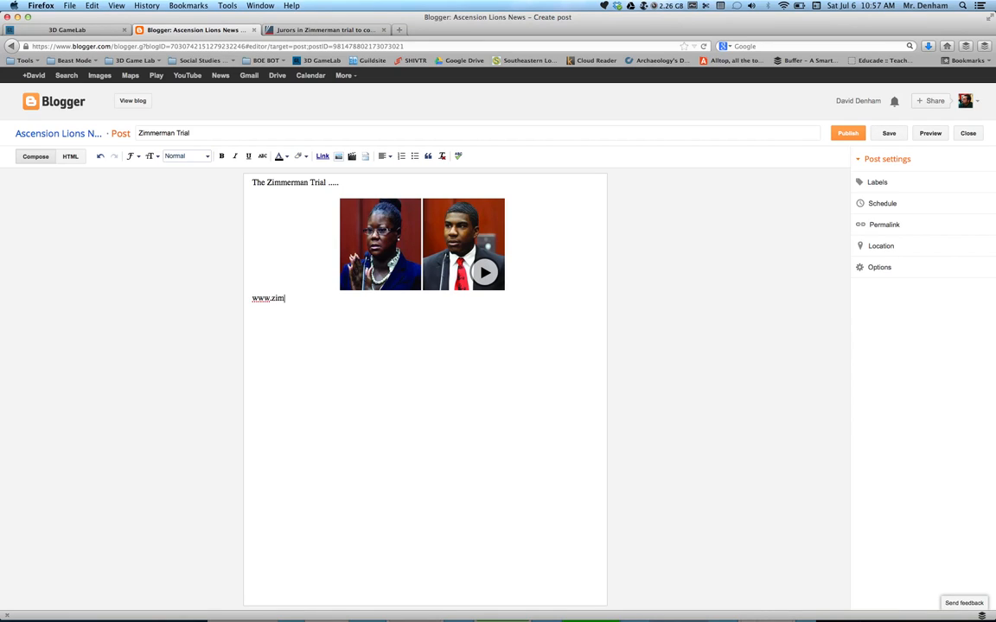
pyautogui.write('mermantrial.')
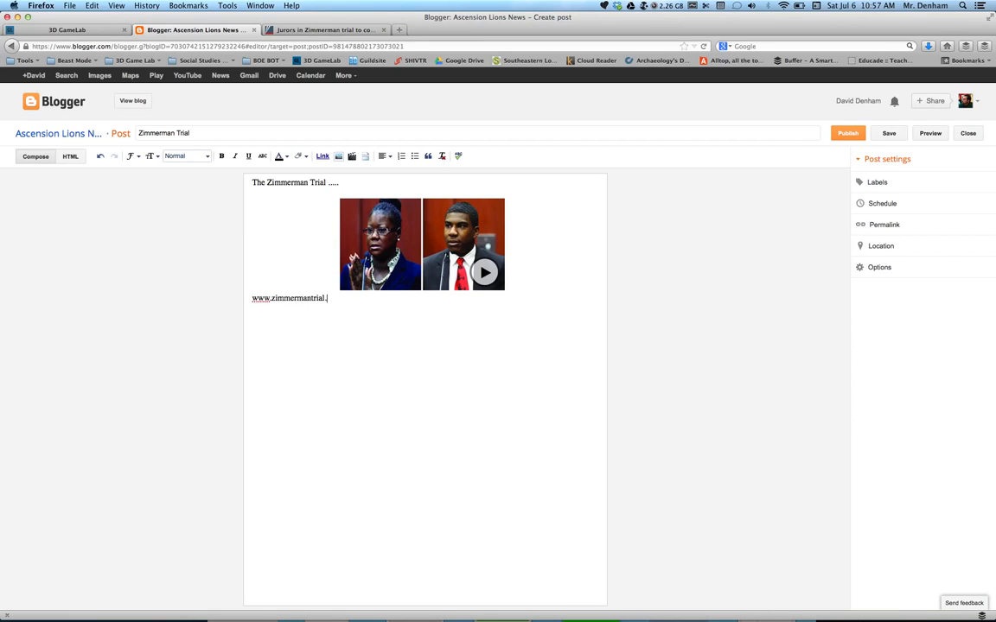
pyautogui.write('com')
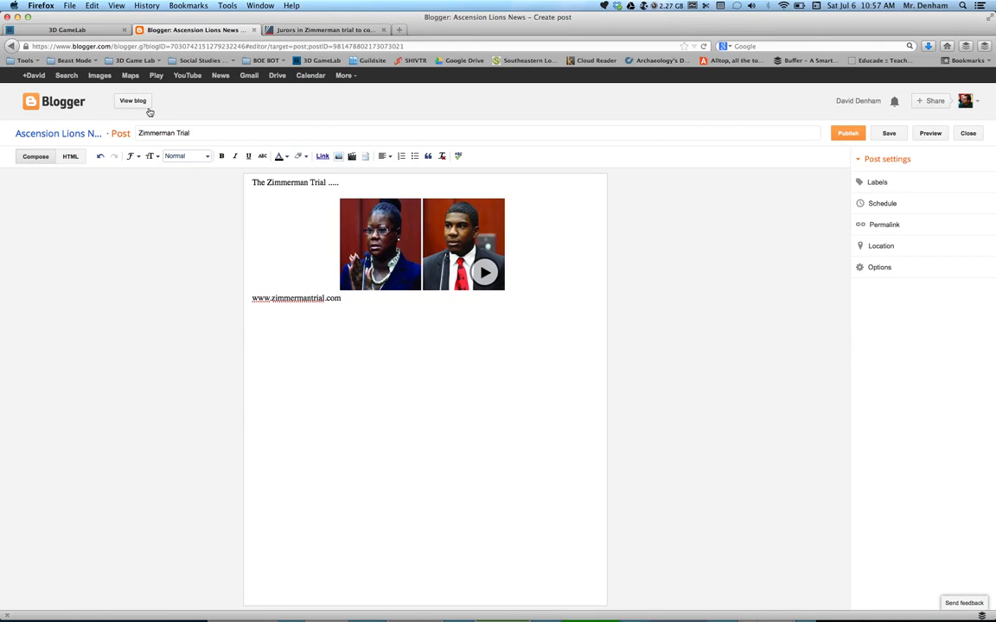
pyautogui.moveTo(833, 150)
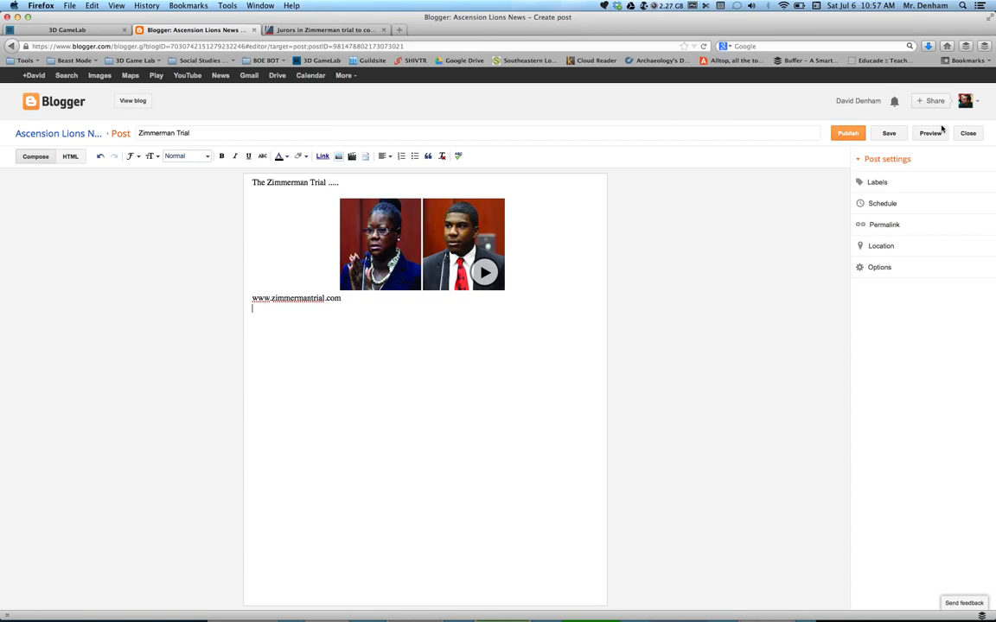
# Publish the Zimmerman Trial post to Ascension Lions News.
pyautogui.click(930, 132)
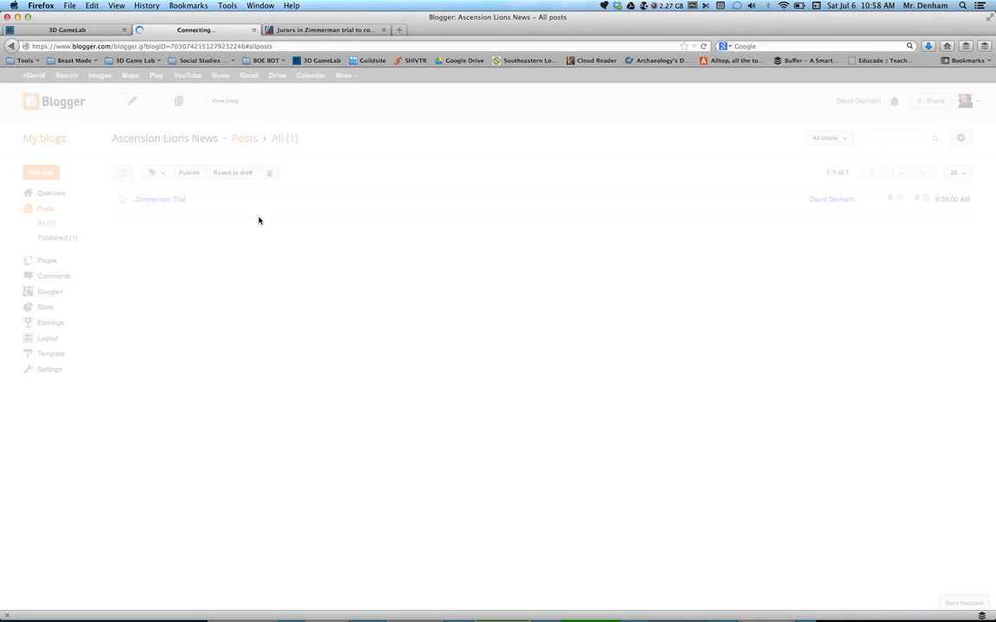
# Cancel the Share on Google+ prompt, leaving the post listed as published.
pyautogui.click(934, 101)
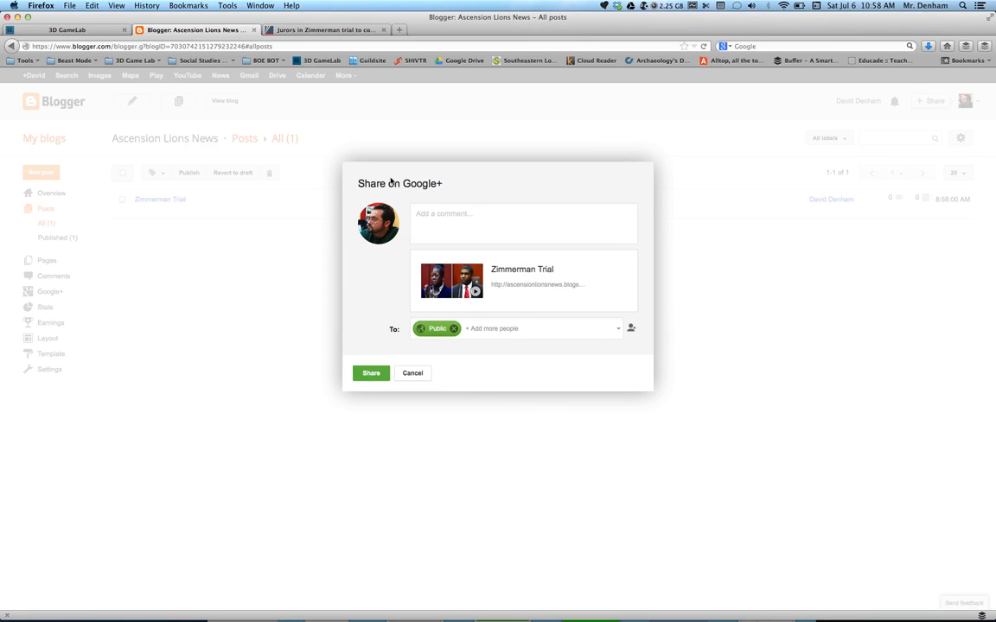
pyautogui.moveTo(470, 349)
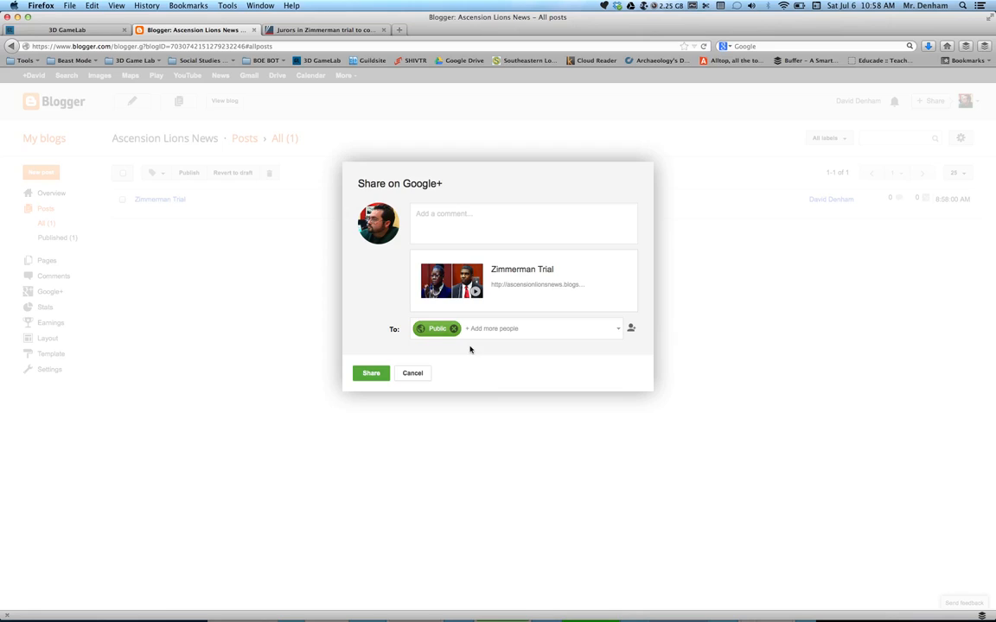
pyautogui.moveTo(424, 173)
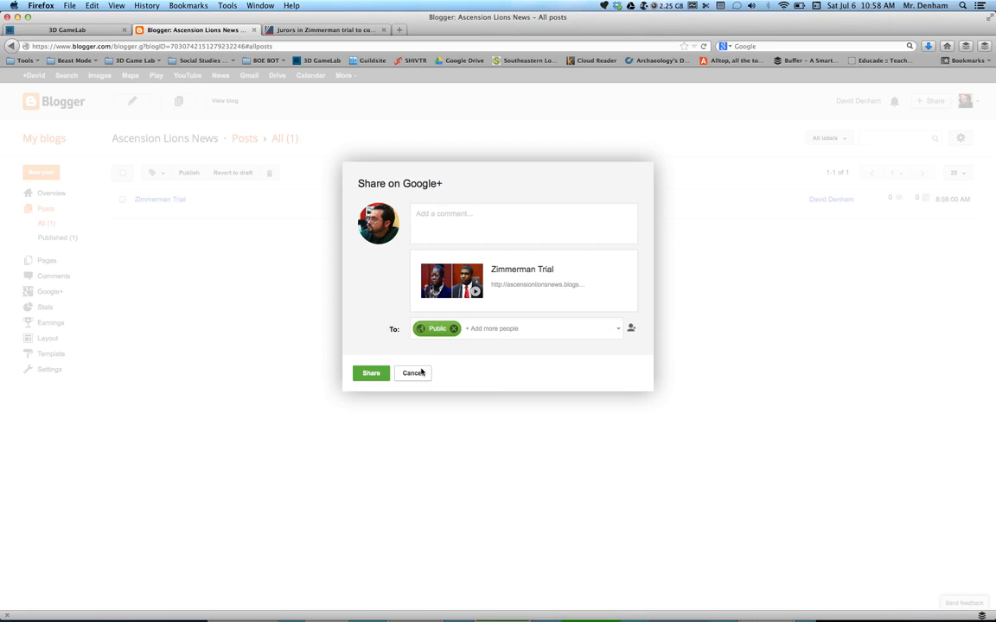
pyautogui.moveTo(419, 376)
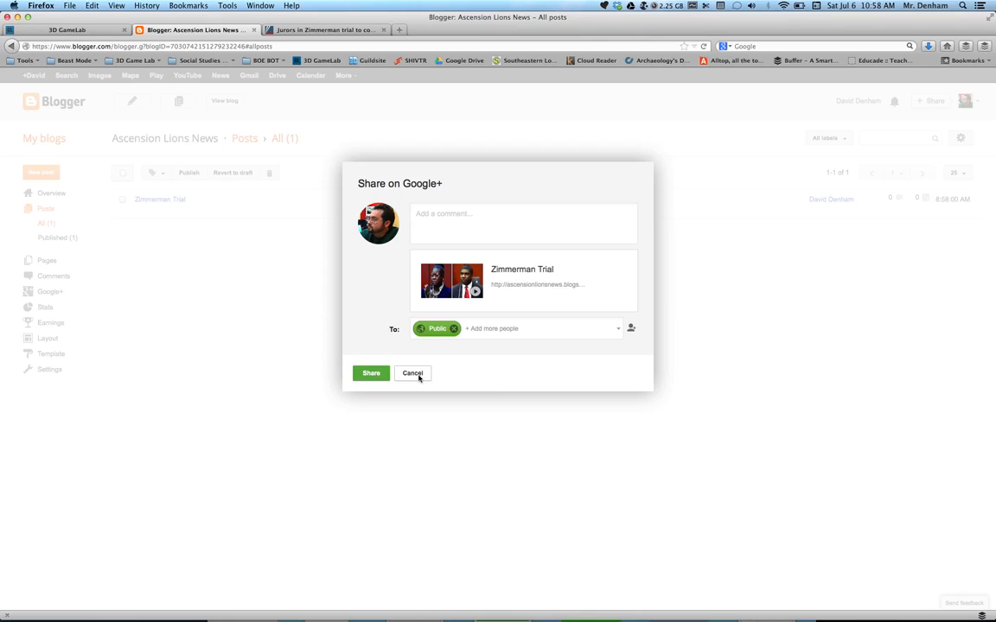
pyautogui.click(412, 374)
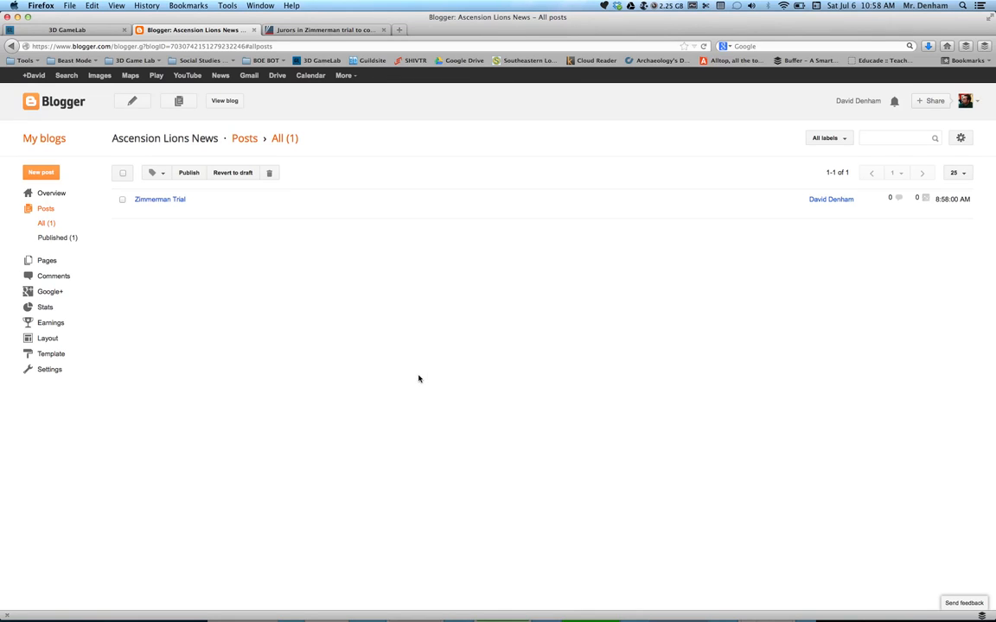
pyautogui.moveTo(159, 201)
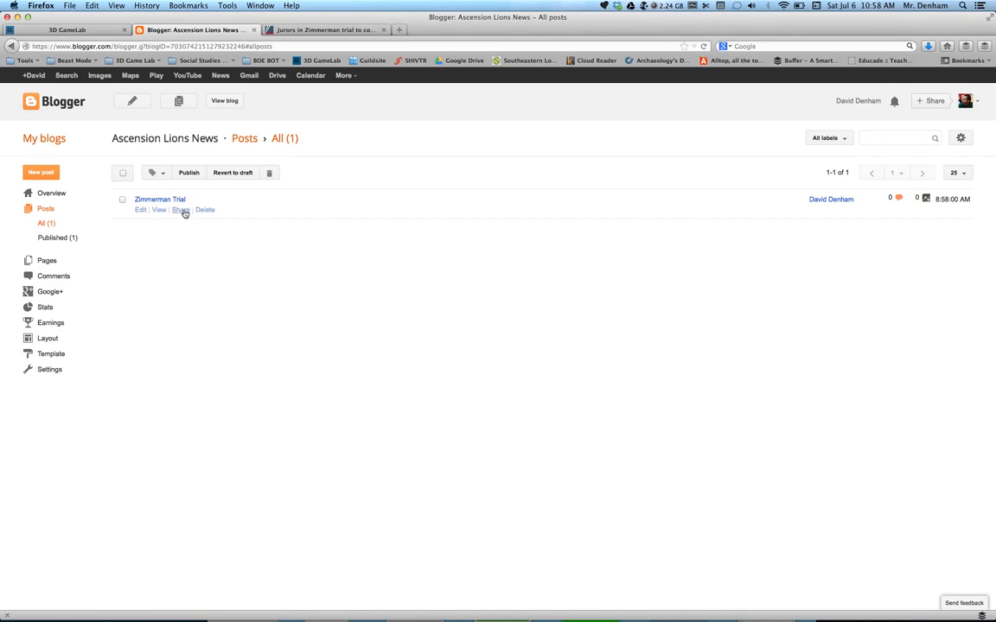
# Address the Google+ share of the post to contact 'david' and remove the Public circle.
pyautogui.click(180, 211)
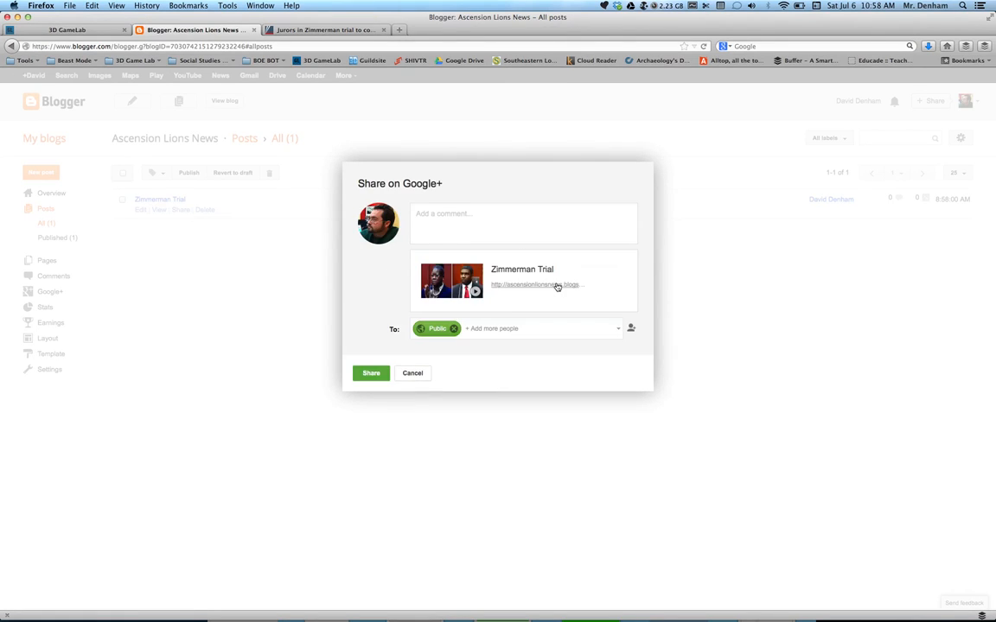
pyautogui.click(536, 329)
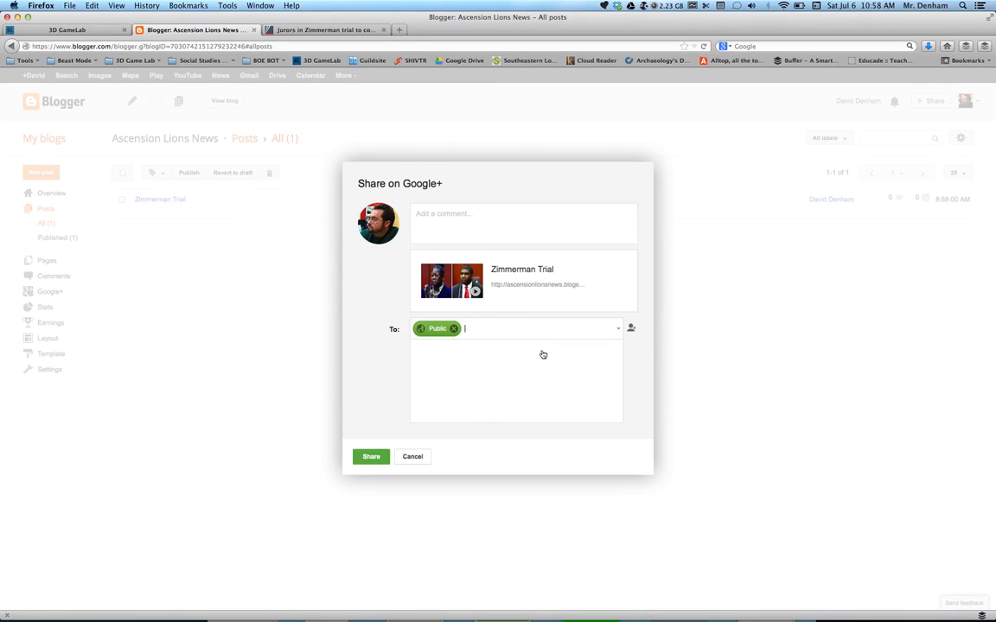
pyautogui.click(519, 328)
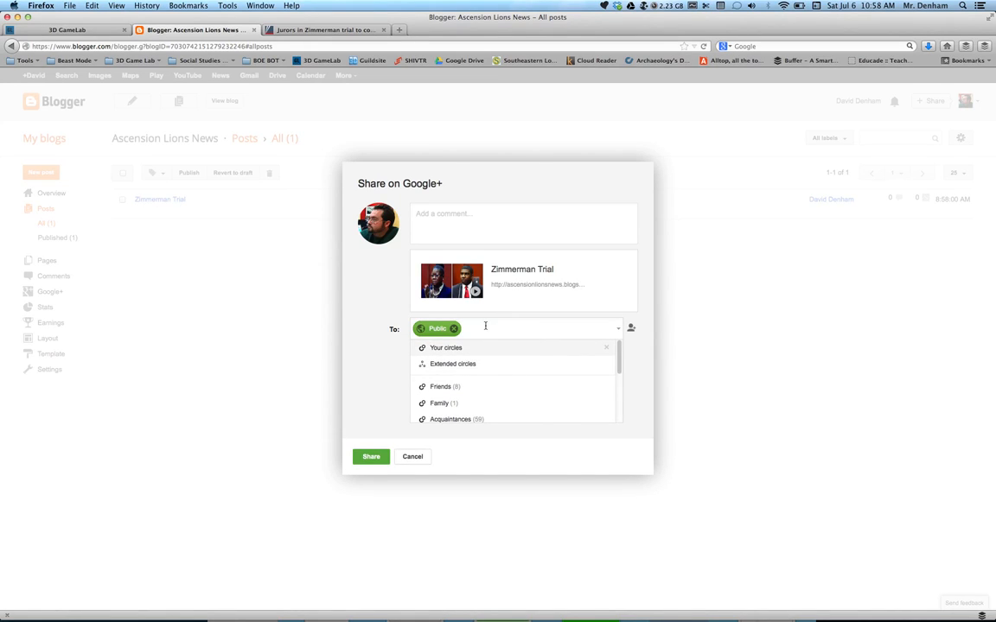
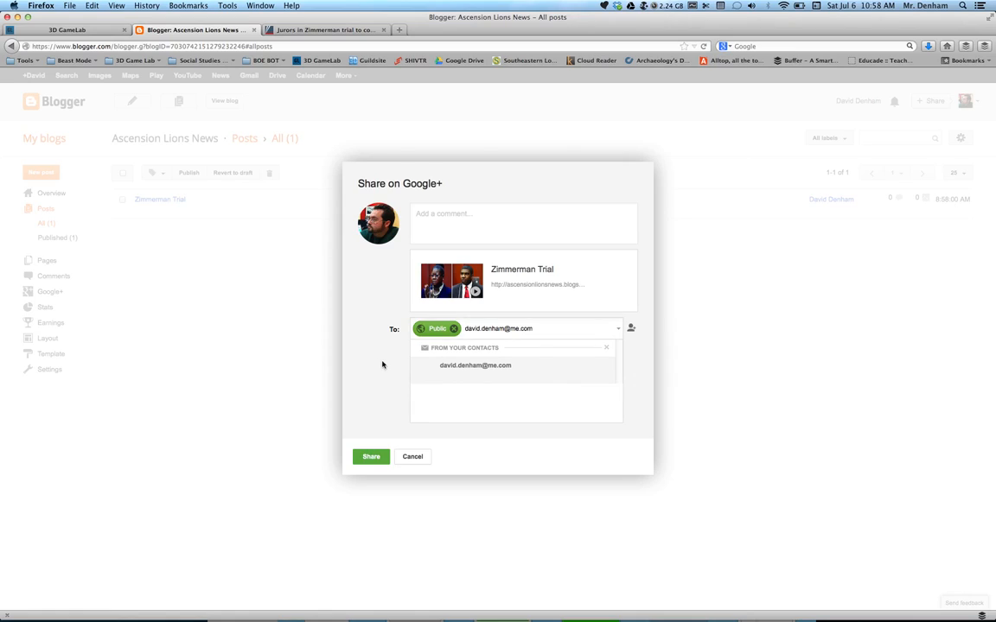
pyautogui.click(475, 365)
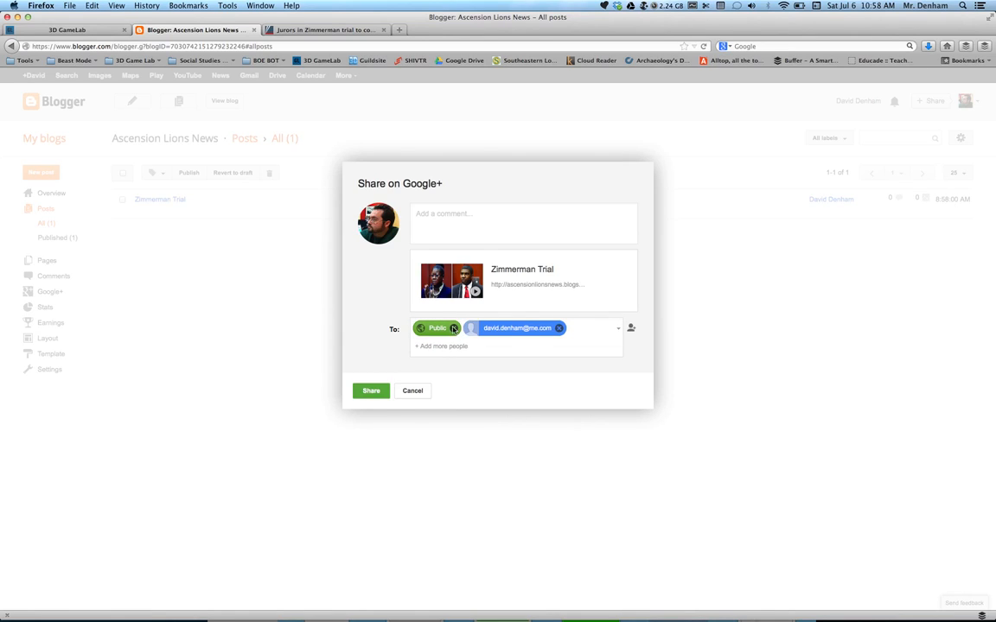
pyautogui.click(453, 329)
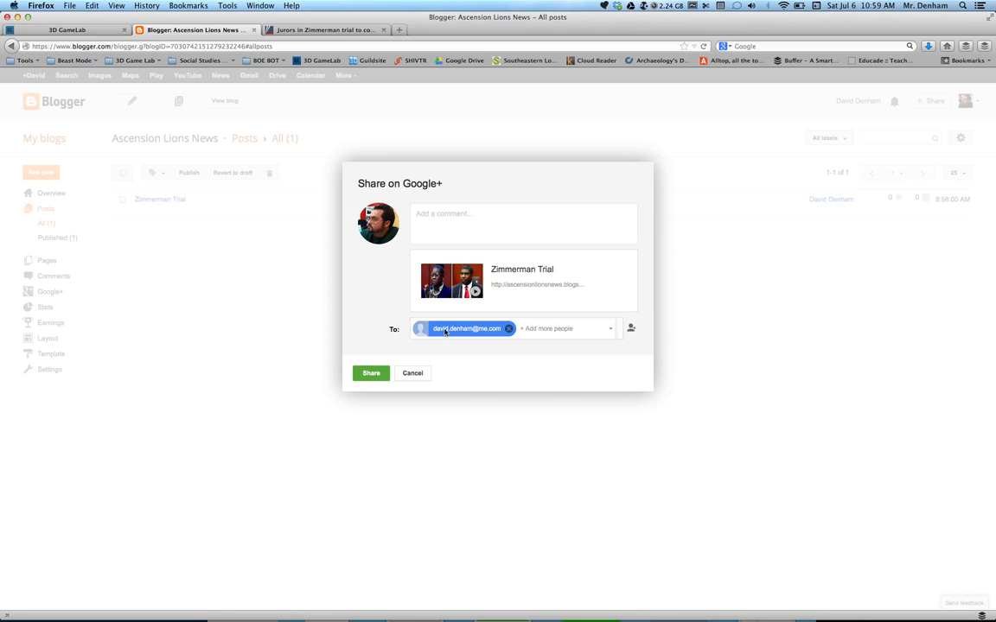
pyautogui.moveTo(500, 335)
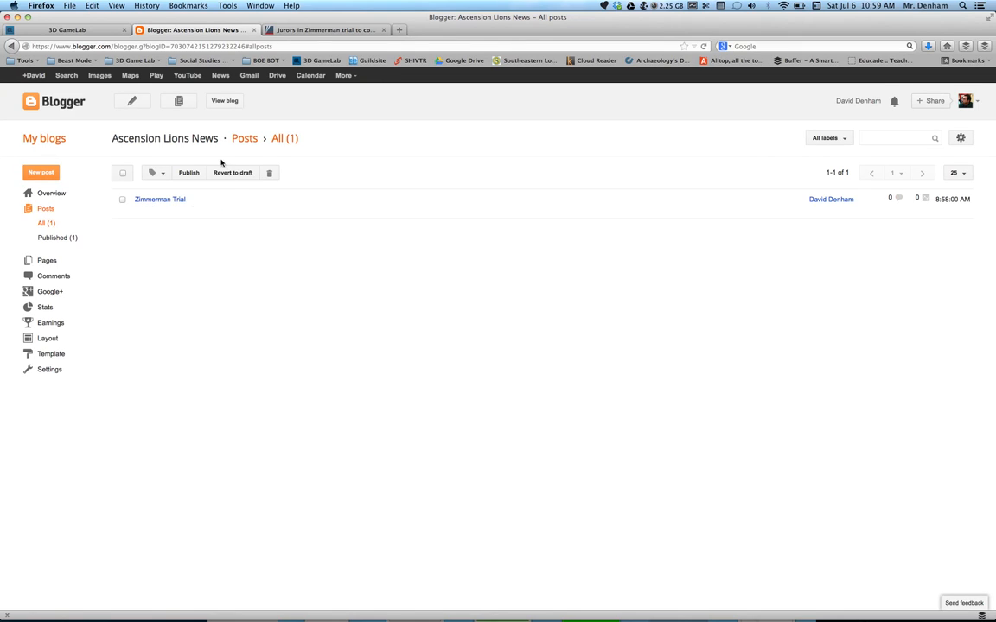
pyautogui.moveTo(159, 199)
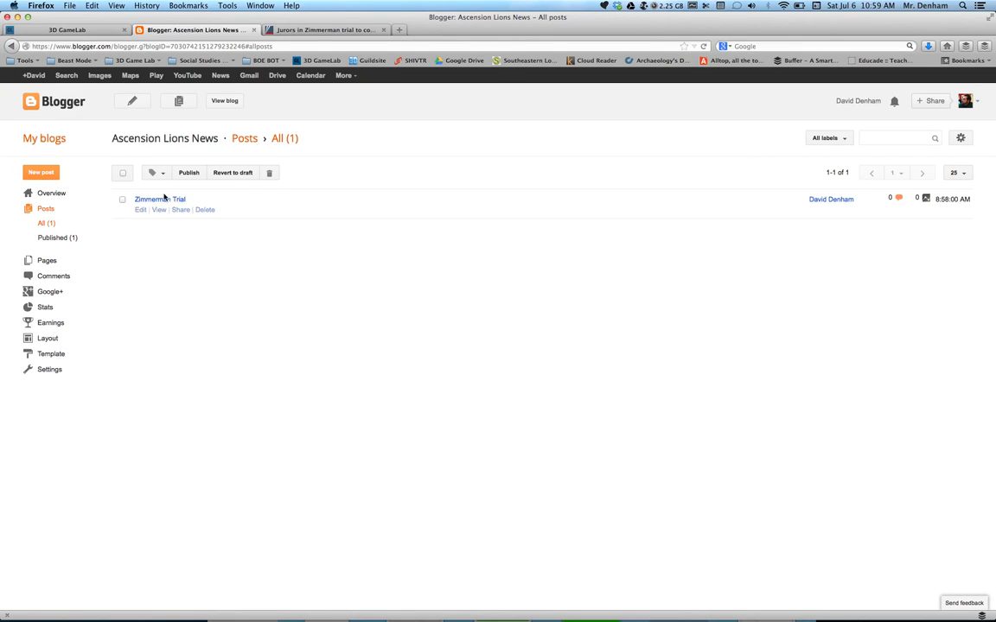
pyautogui.moveTo(140, 211)
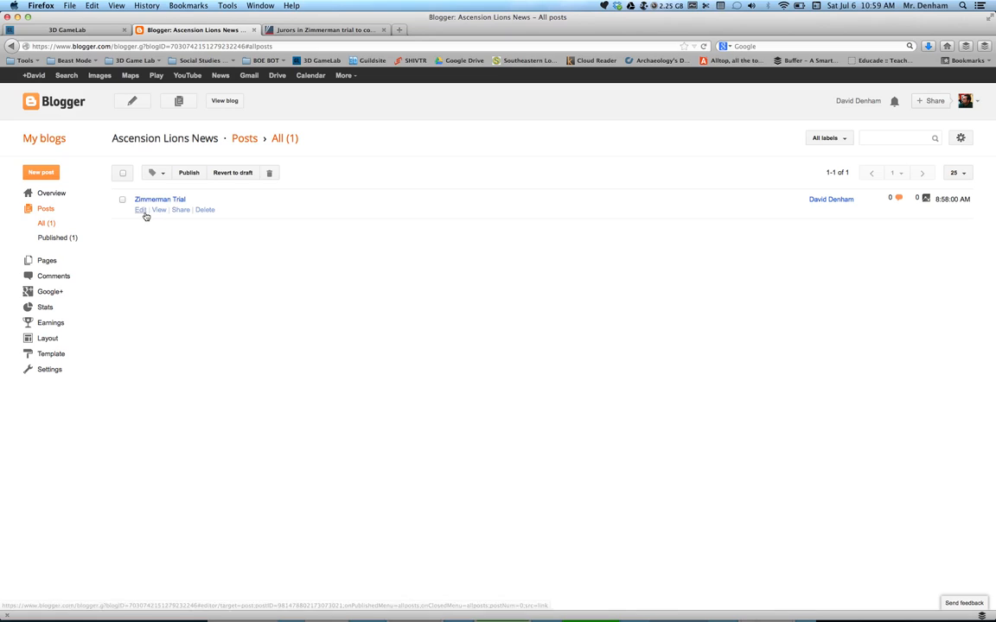
pyautogui.moveTo(159, 209)
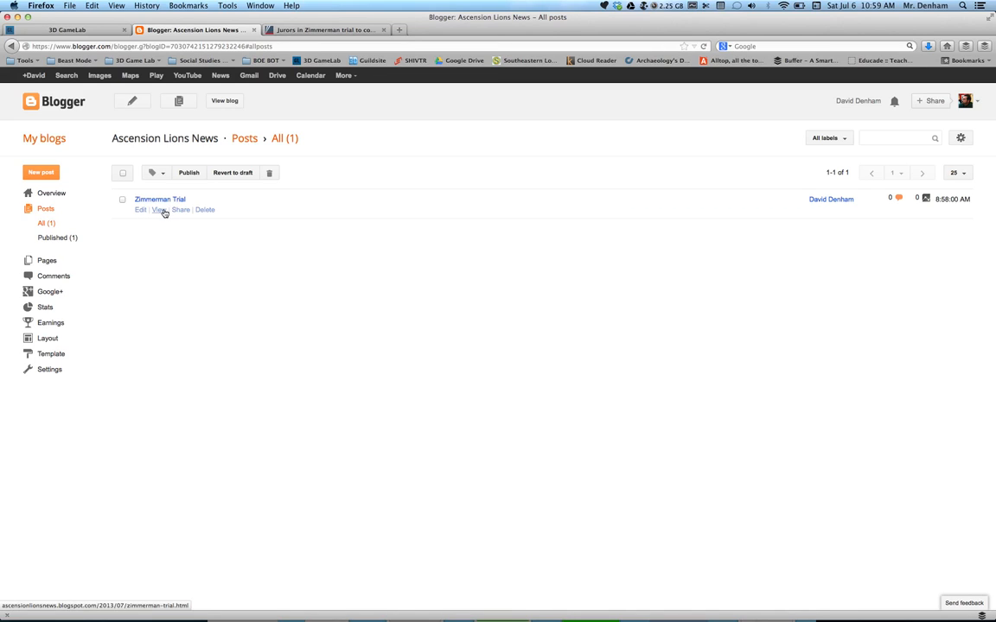
# View the Zimmerman Trial post live on the blog, then switch to the 3D GameLab quest page.
pyautogui.click(159, 210)
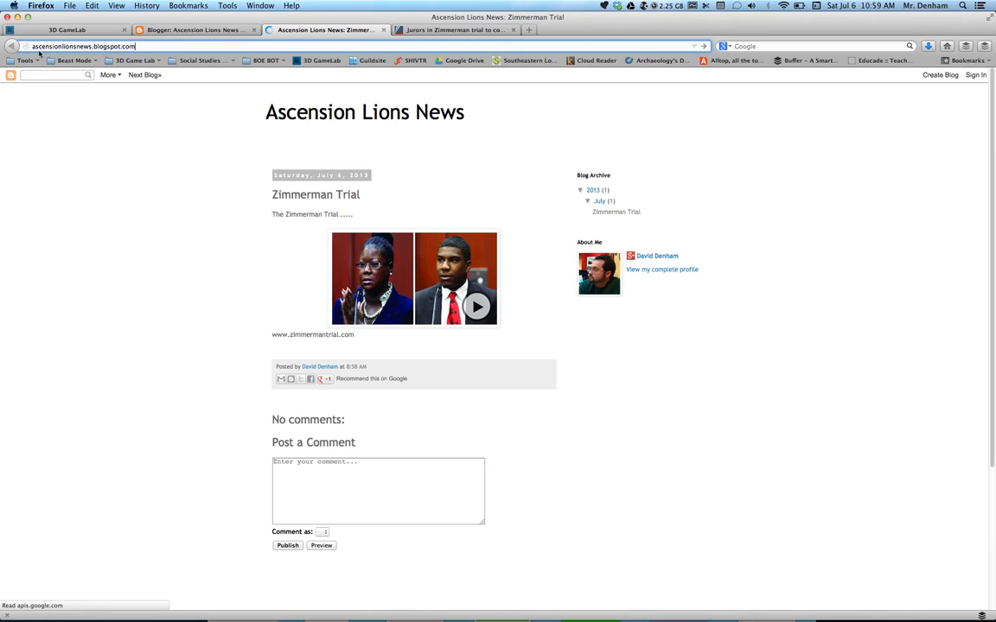
pyautogui.click(102, 45)
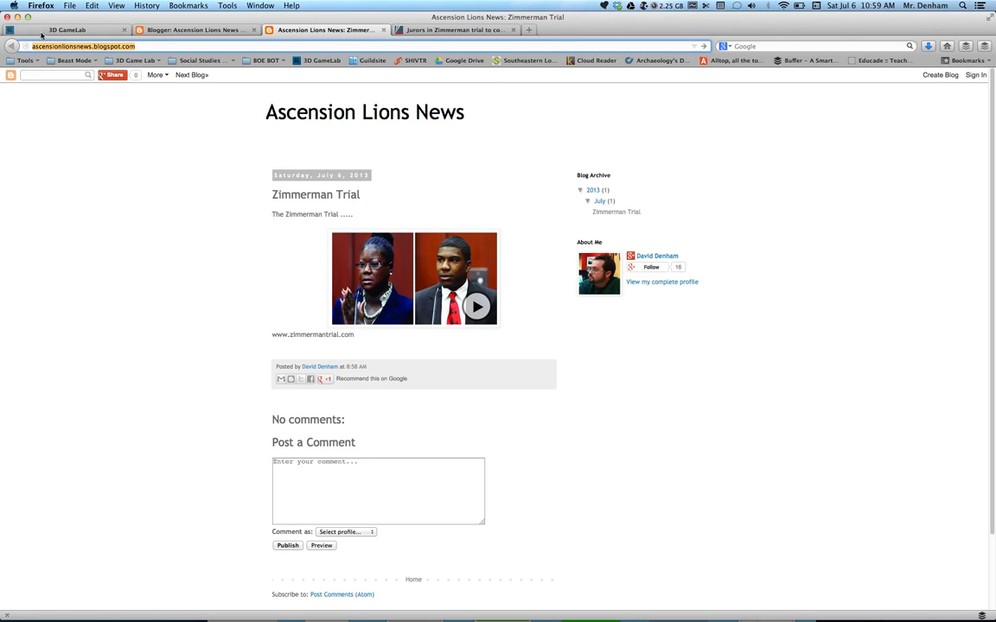
pyautogui.click(65, 29)
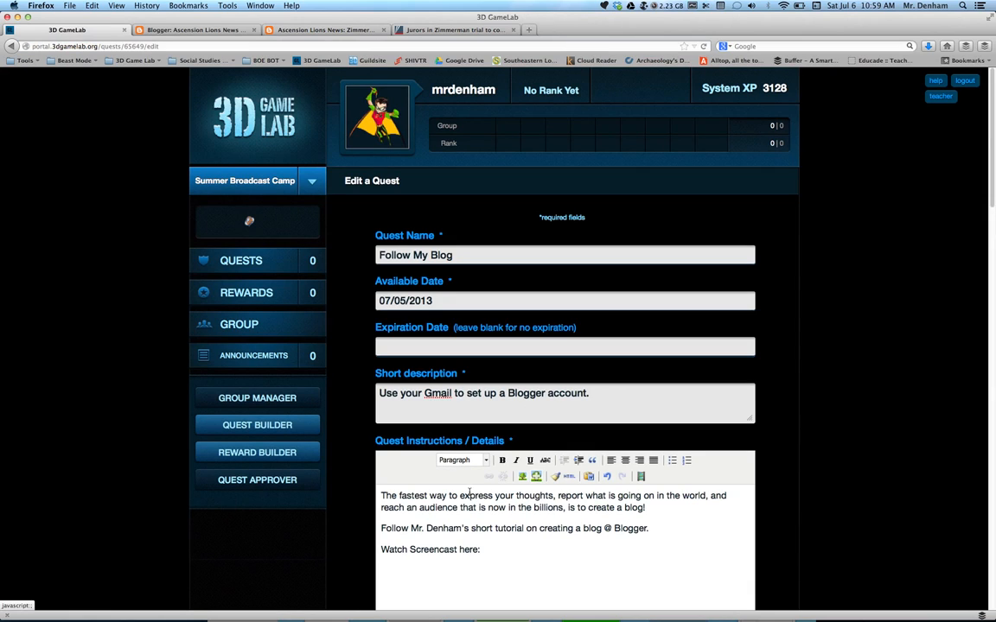
# Review the Follow My Blog quest instructions, then return to the Ascension Lions News tab.
pyautogui.scroll(-3)
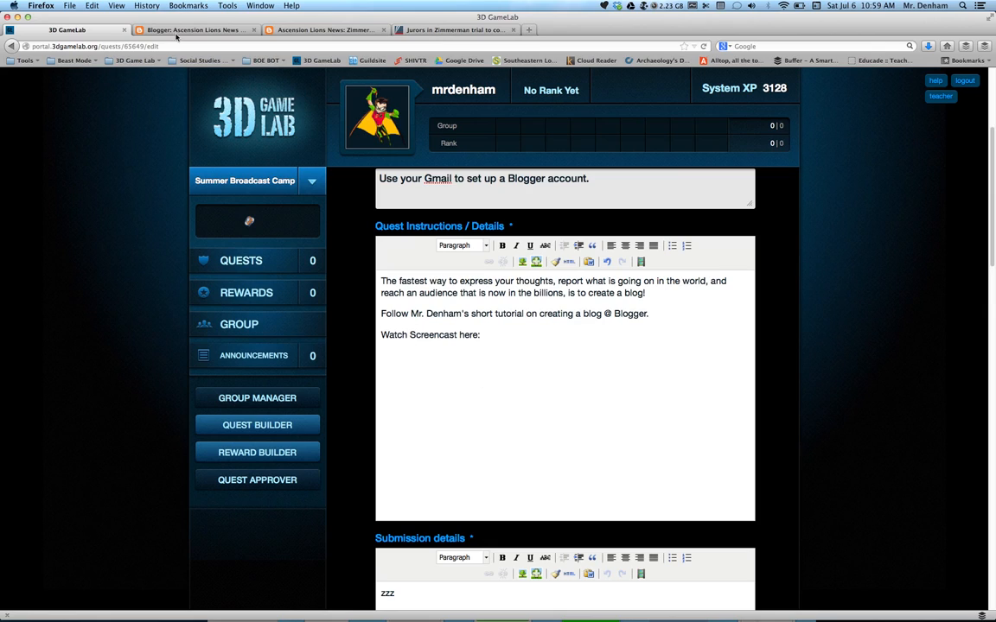
pyautogui.click(194, 30)
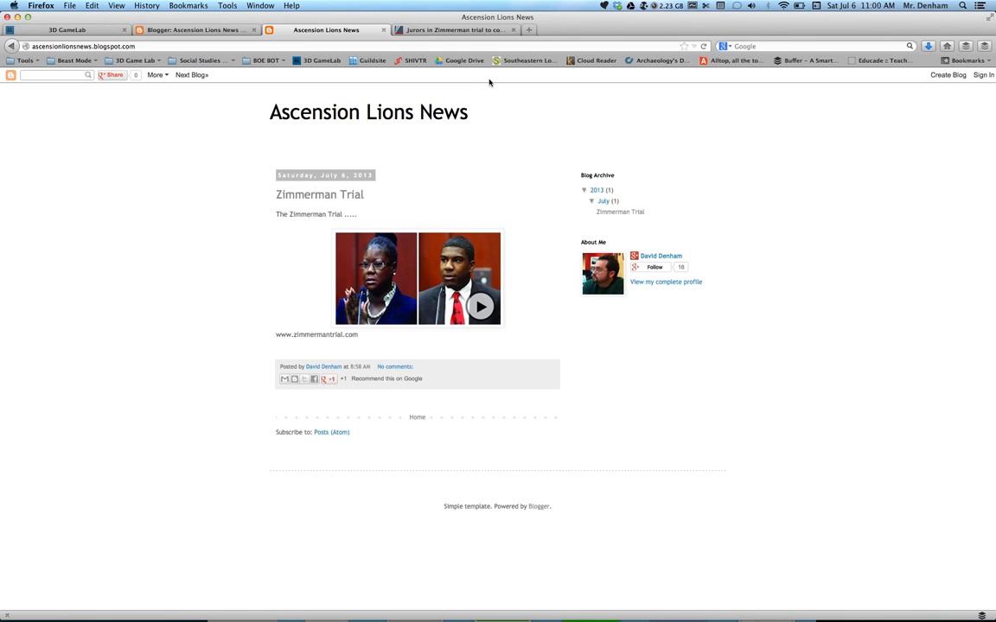
pyautogui.moveTo(7, 104)
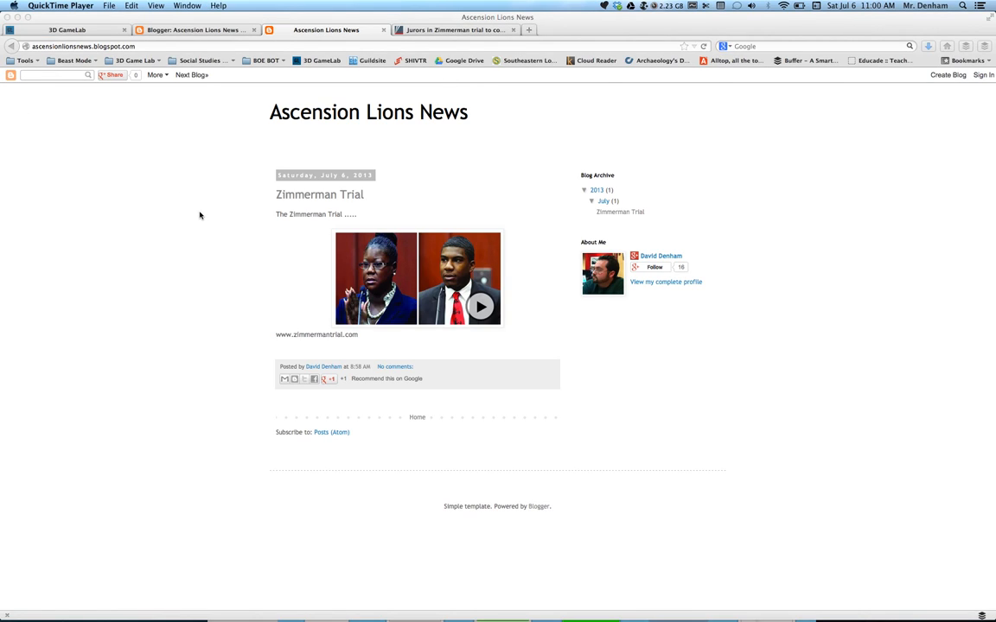
pyautogui.moveTo(111, 263)
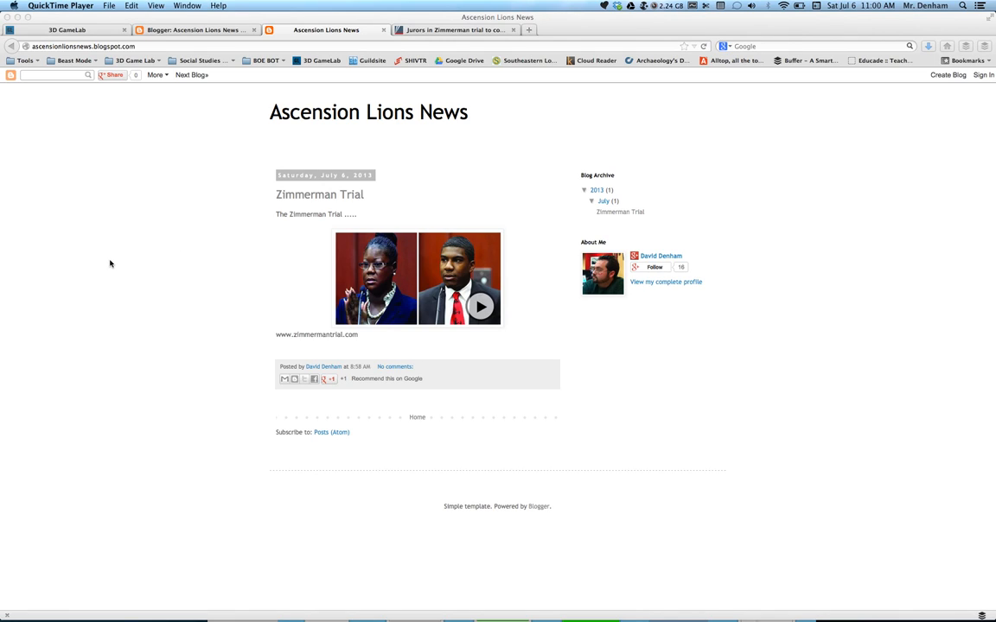